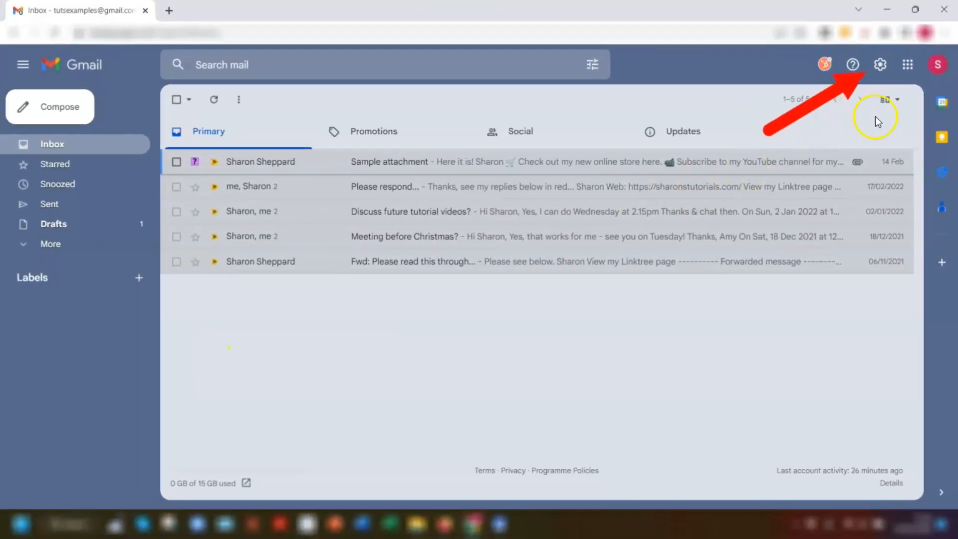
From Gmail's full settings, create a new empty signature named 'Logo'
click(881, 64)
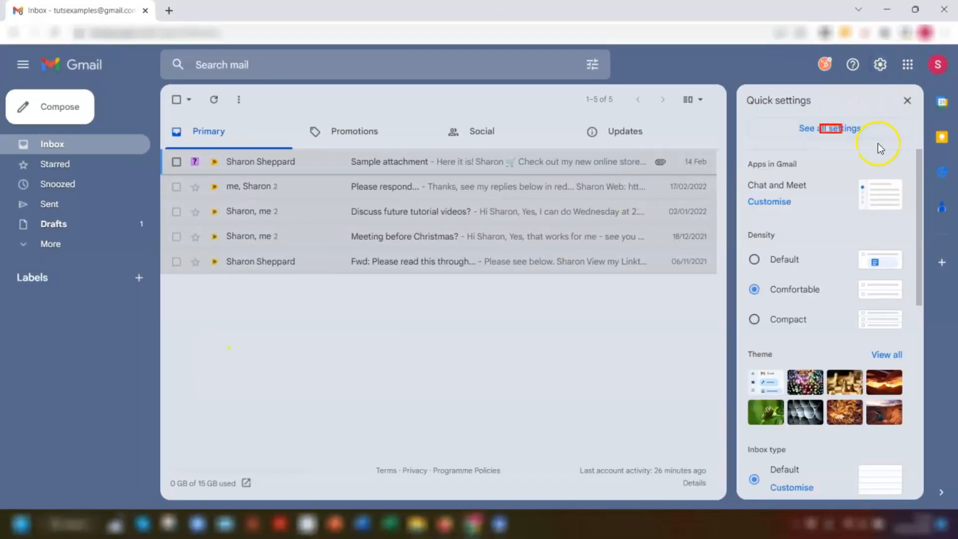
click(840, 128)
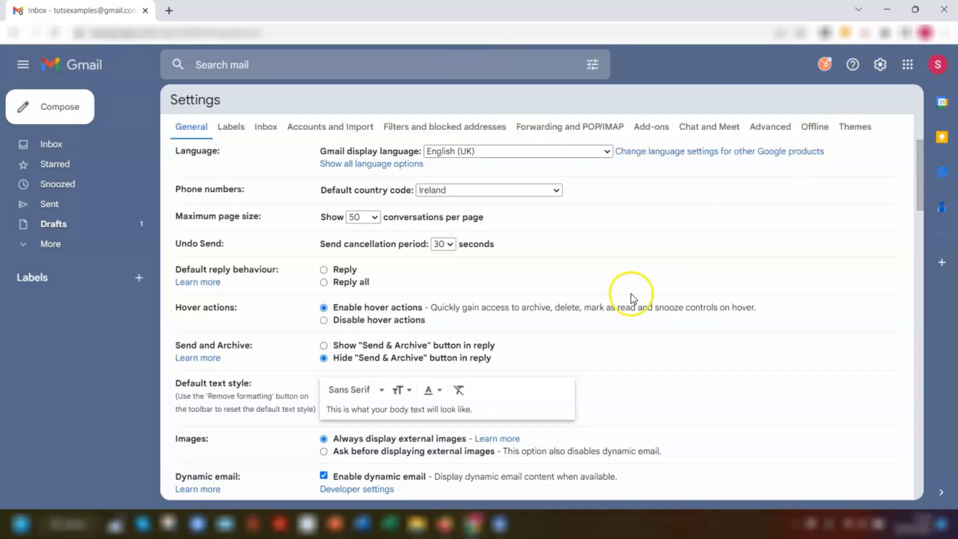
scroll(down, 3)
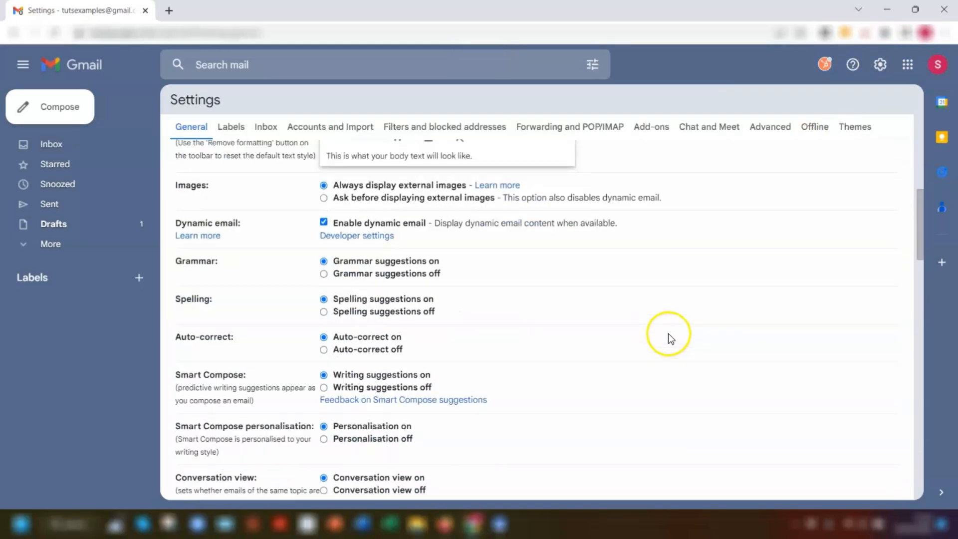
scroll(down, 3)
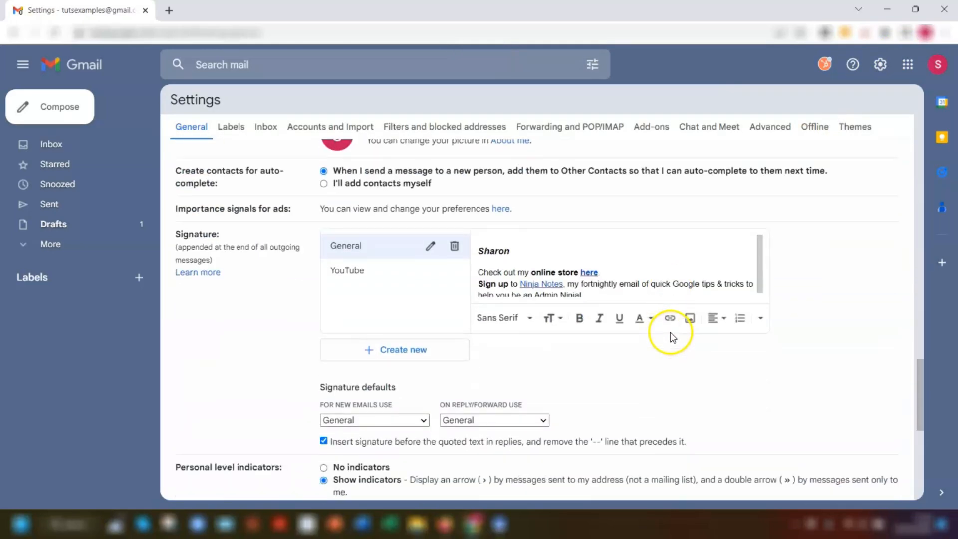
scroll(down, 3)
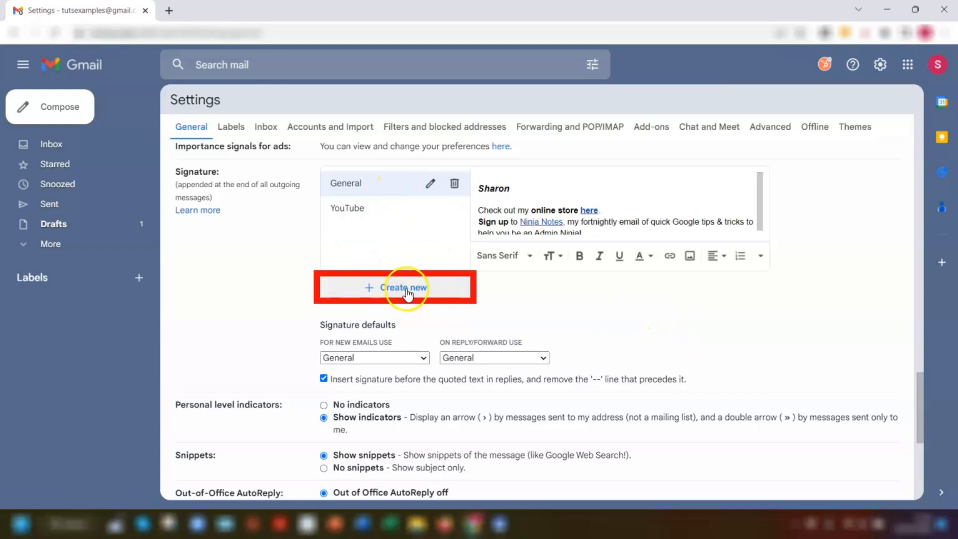
click(403, 288)
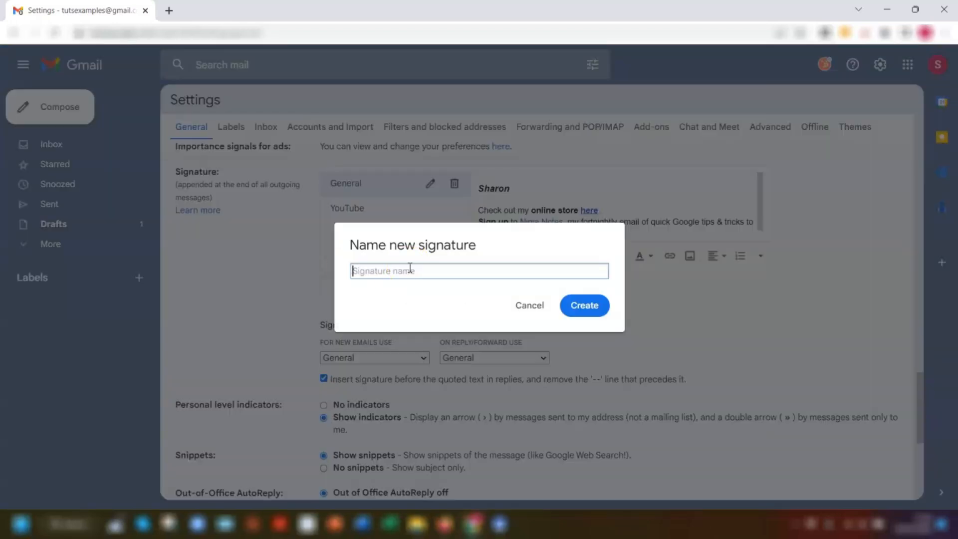
text(Logo)
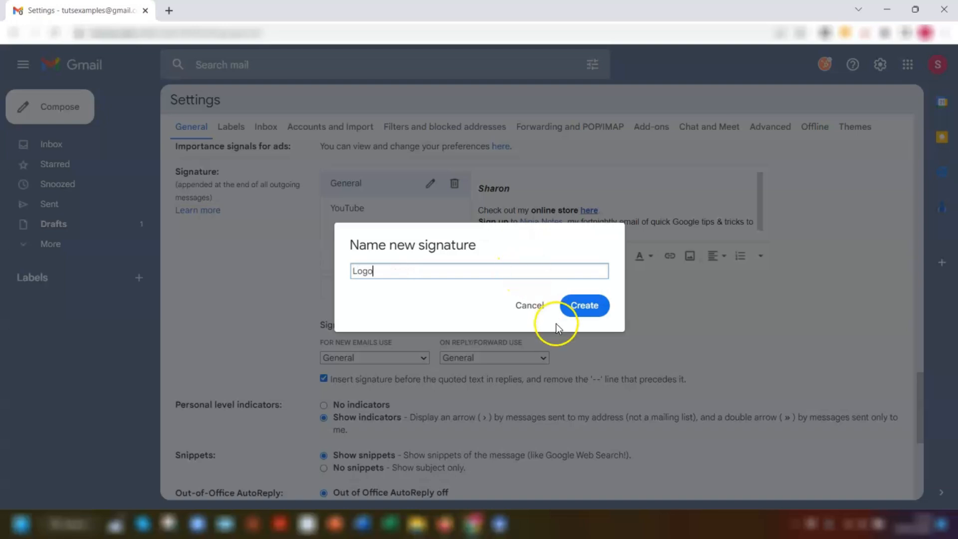
click(583, 306)
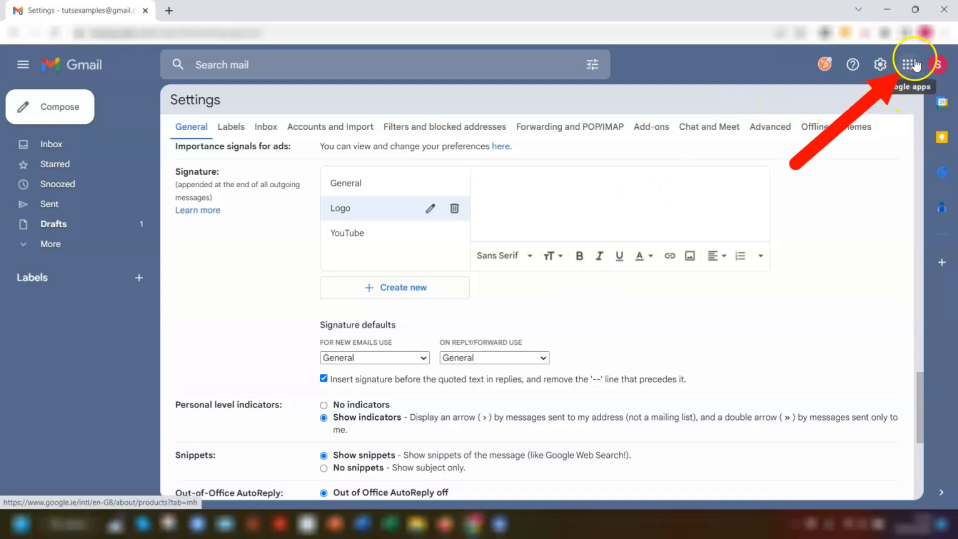
mouse_move(908, 64)
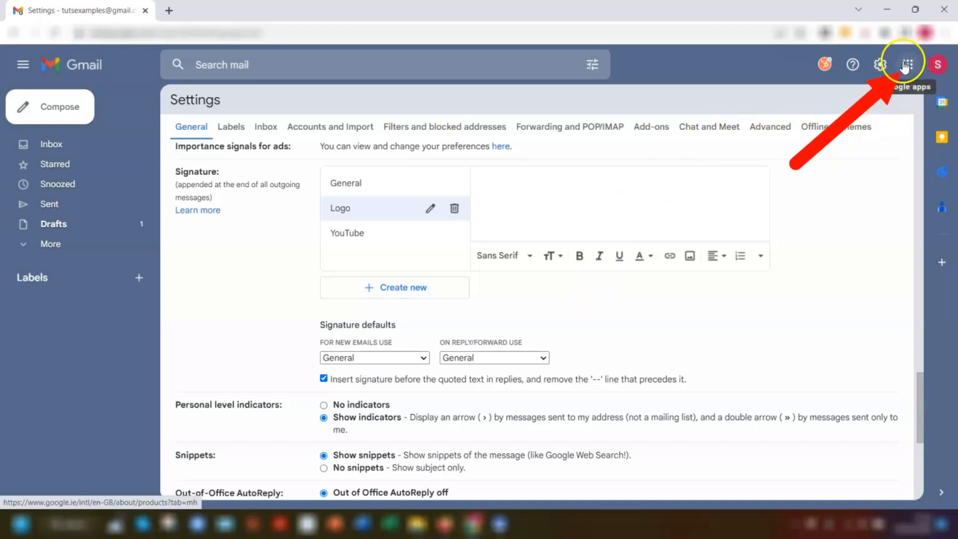
Create a new blank Google Docs document from Drive via the apps grid
click(906, 65)
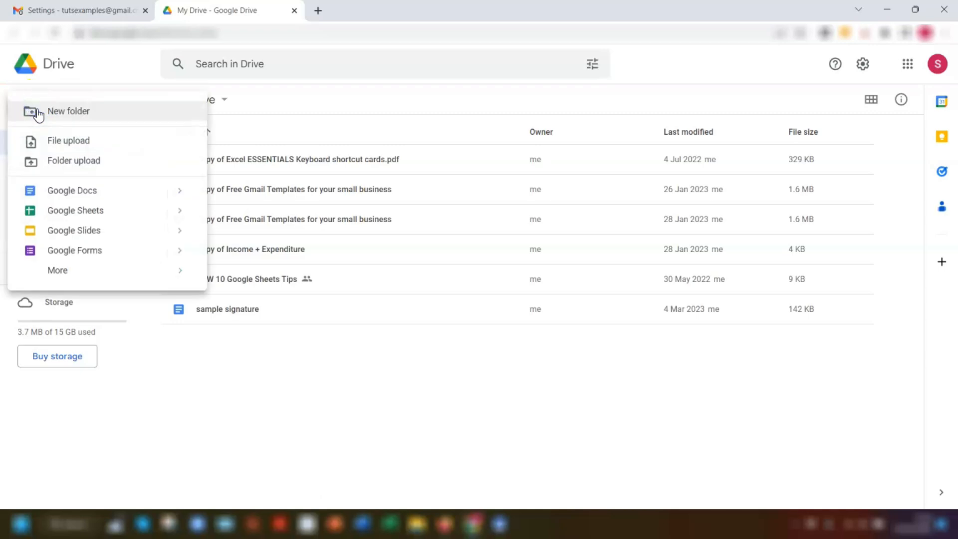
click(71, 190)
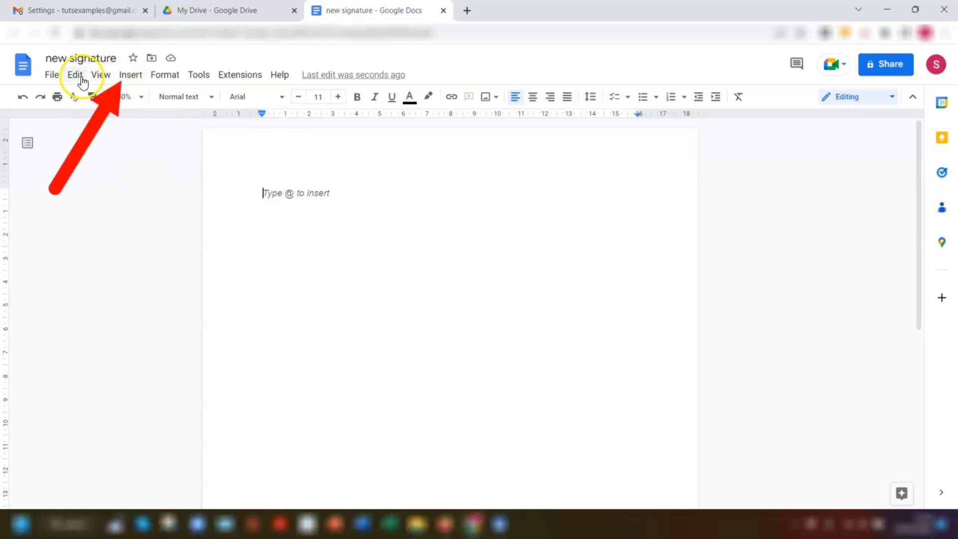
Insert a 2×2 table and merge its two left-column cells into one
click(131, 75)
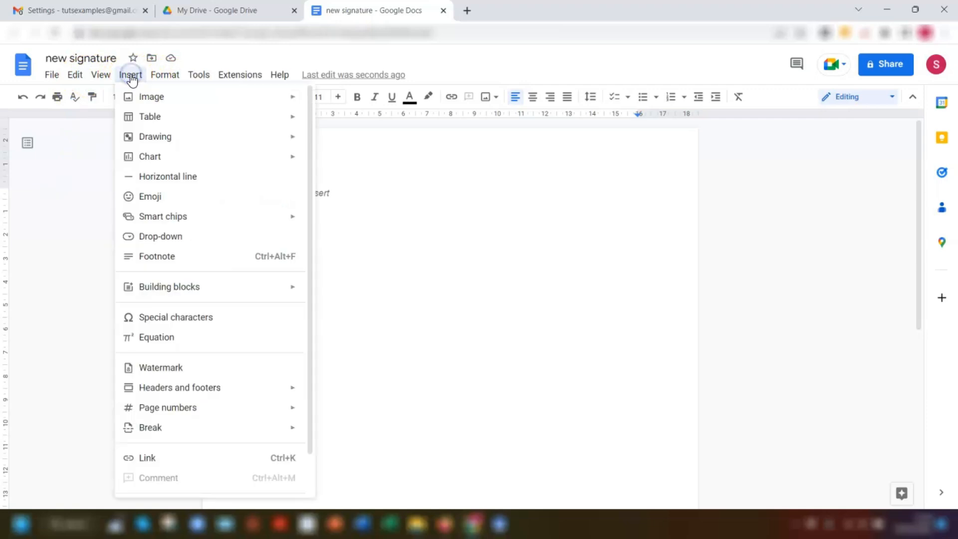
mouse_move(149, 116)
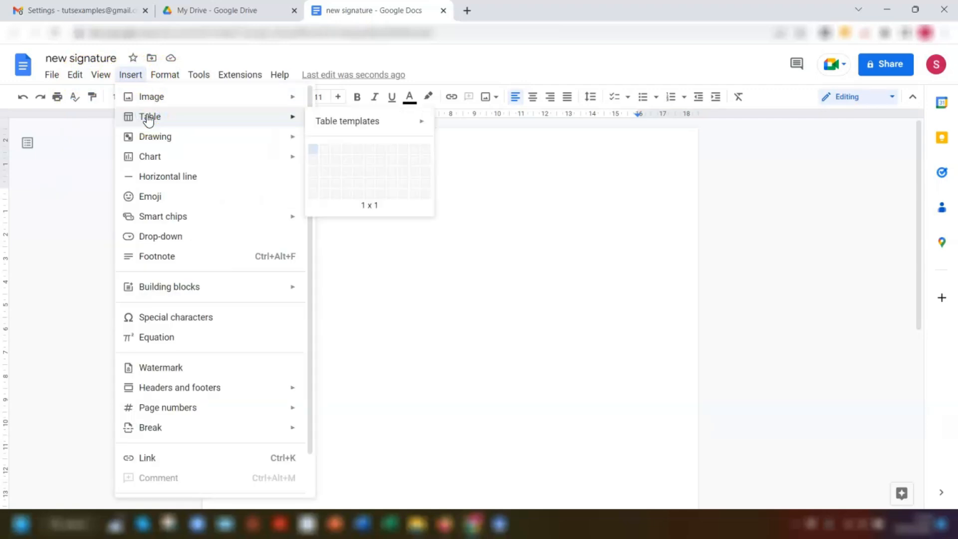
mouse_move(341, 153)
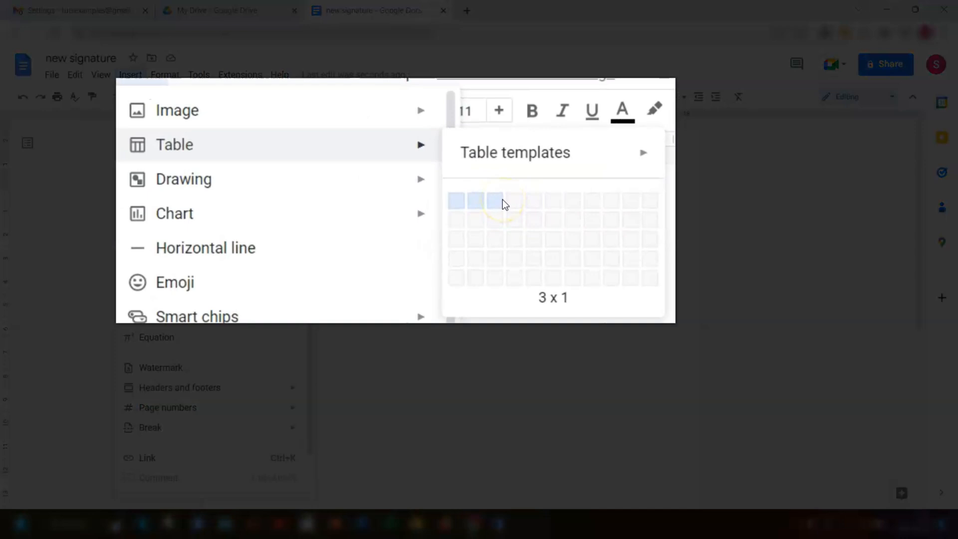
mouse_move(479, 205)
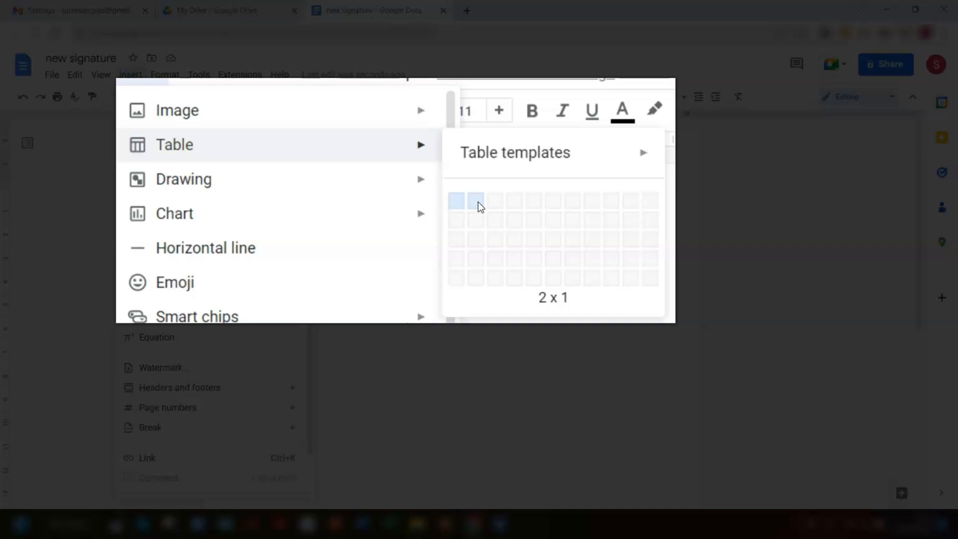
mouse_move(479, 220)
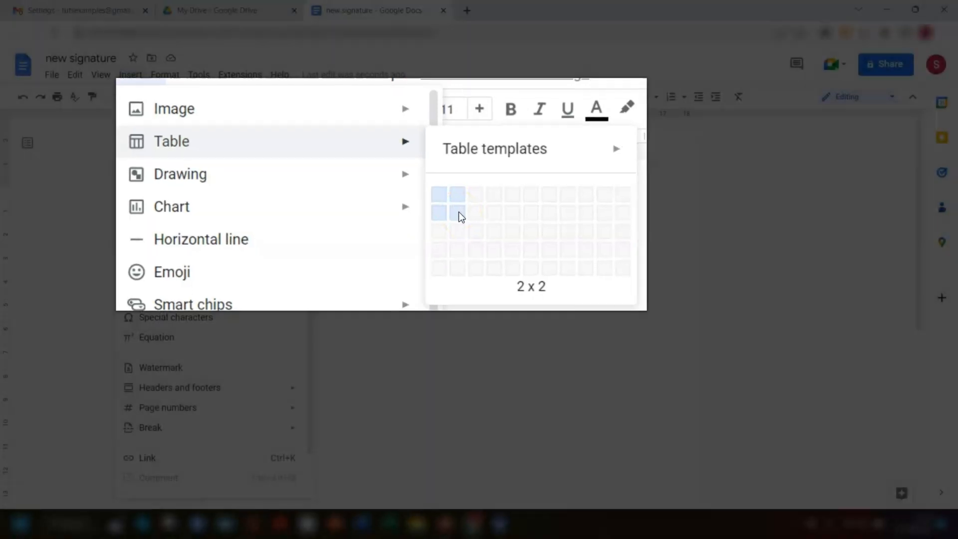
click(457, 206)
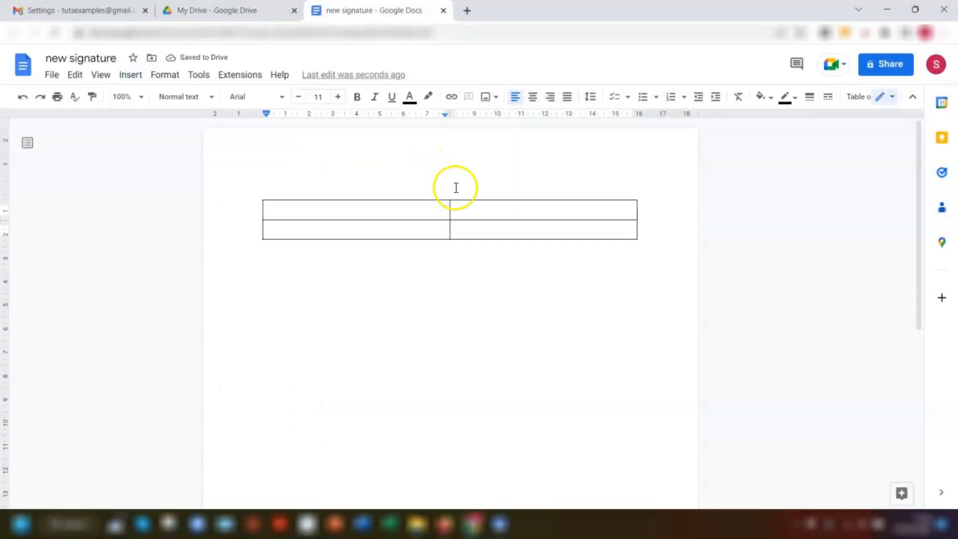
mouse_move(378, 220)
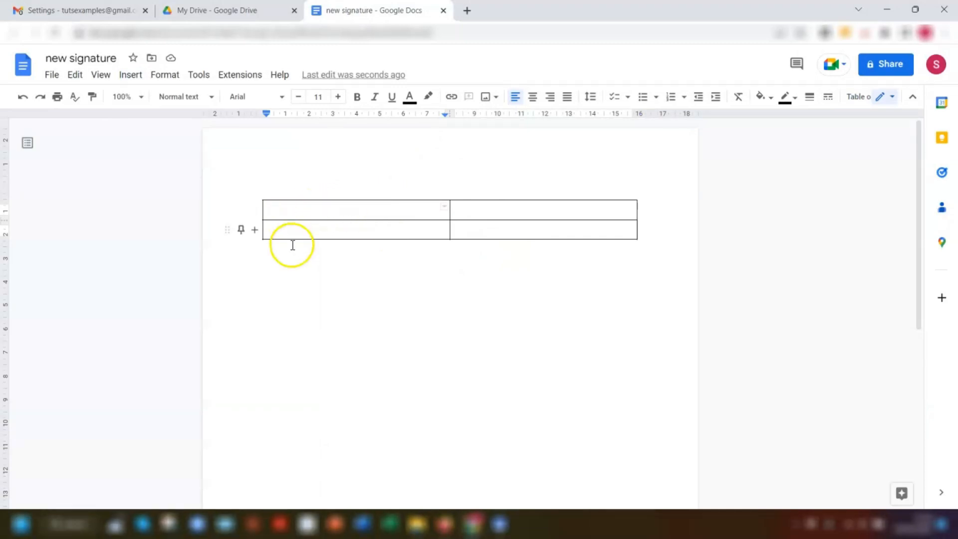
mouse_move(280, 253)
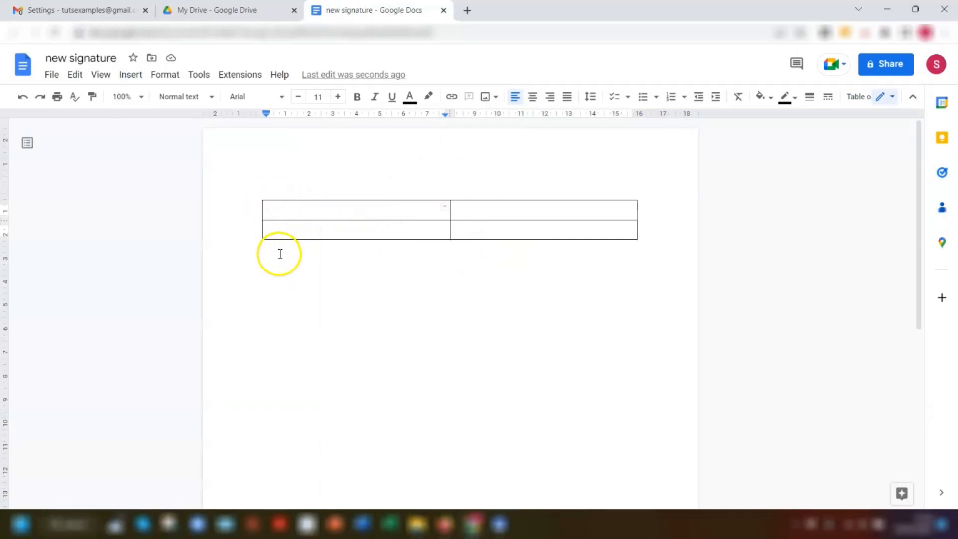
mouse_move(270, 228)
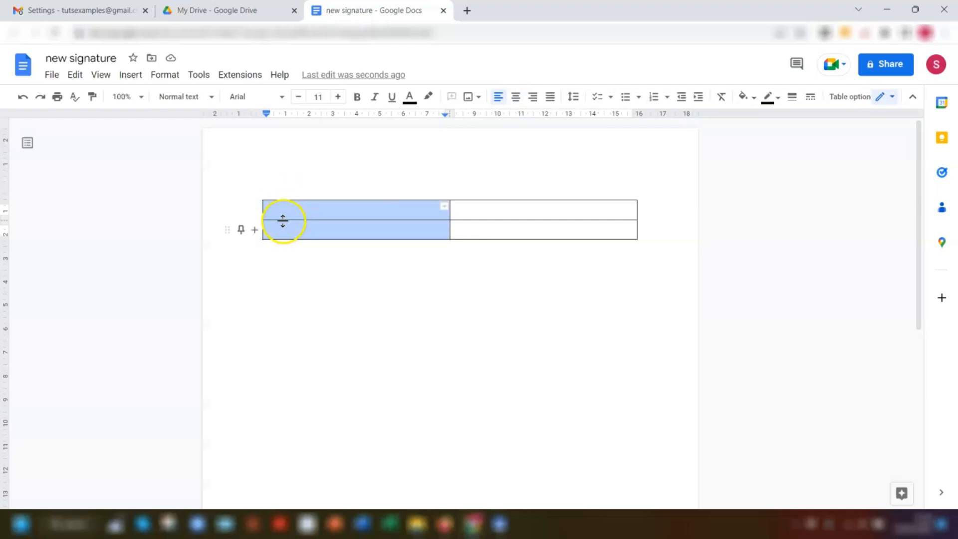
right_click(283, 221)
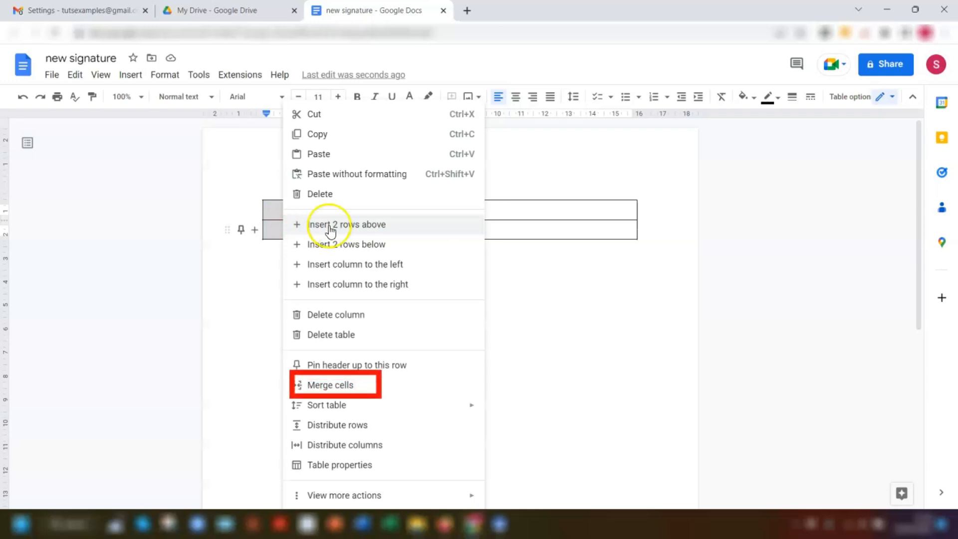
click(329, 384)
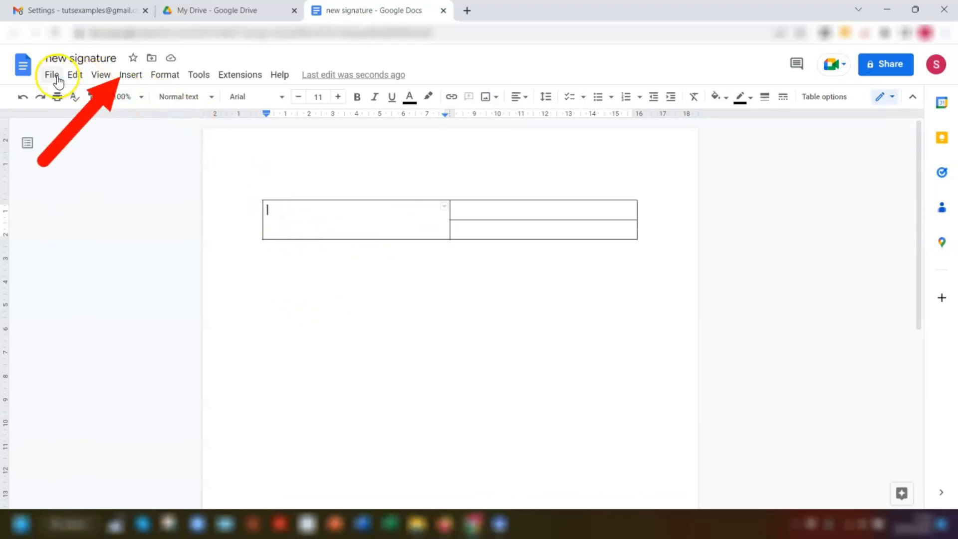
Upload a profile photo from the computer into the left table cell
click(130, 75)
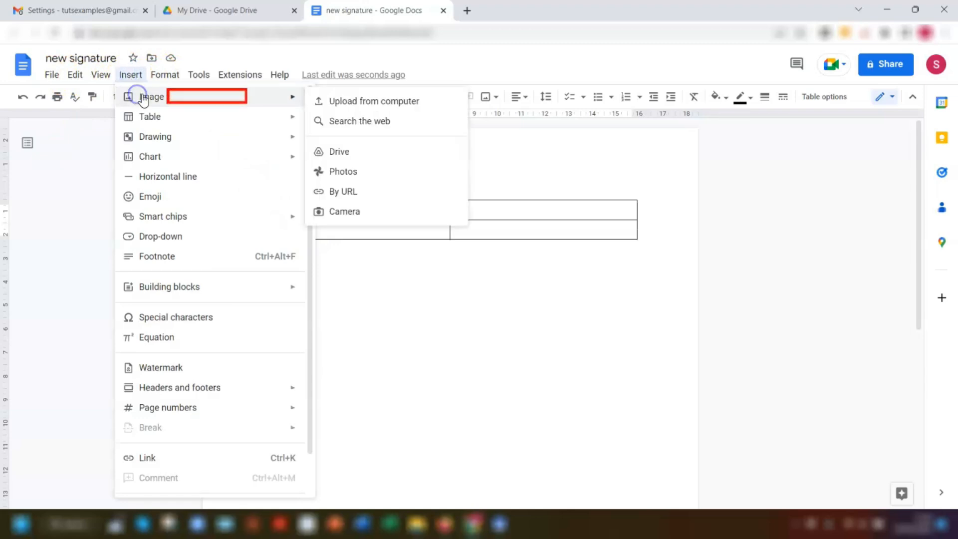
mouse_move(362, 101)
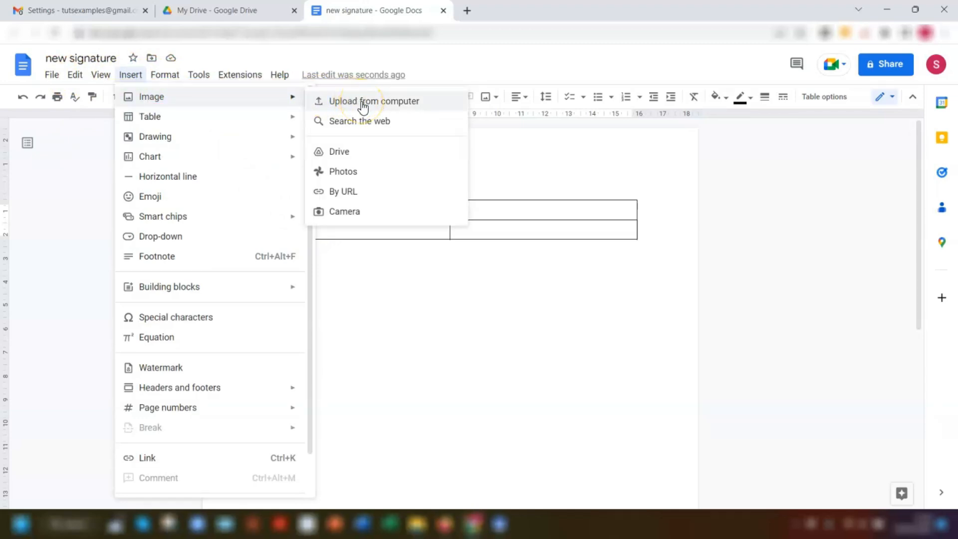
click(374, 101)
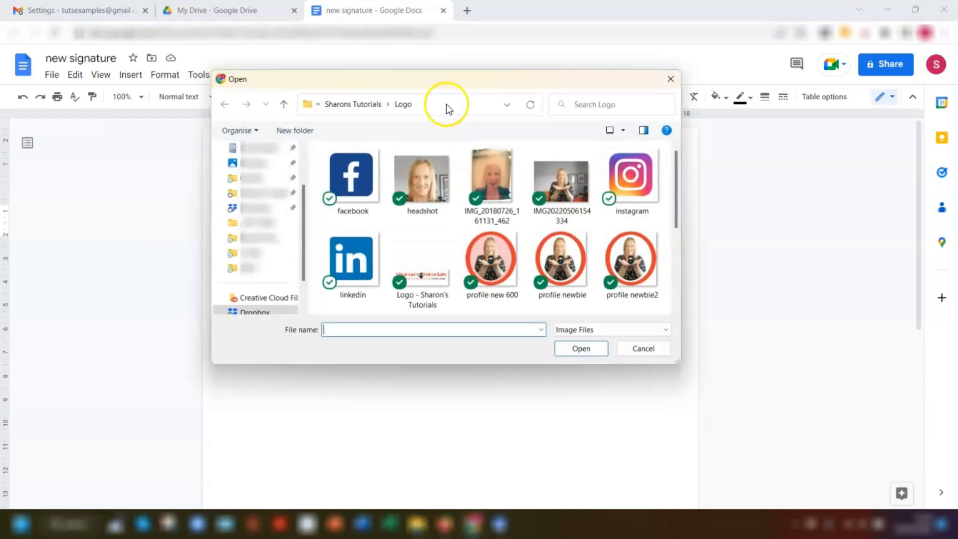
scroll(down, 3)
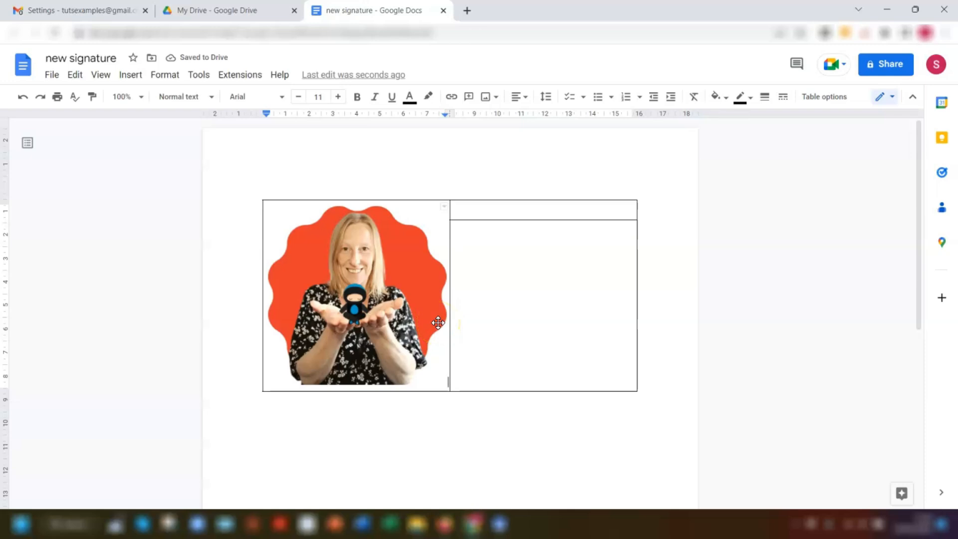
Drag the photo's corner handle inward so it sits small in the cell
click(356, 294)
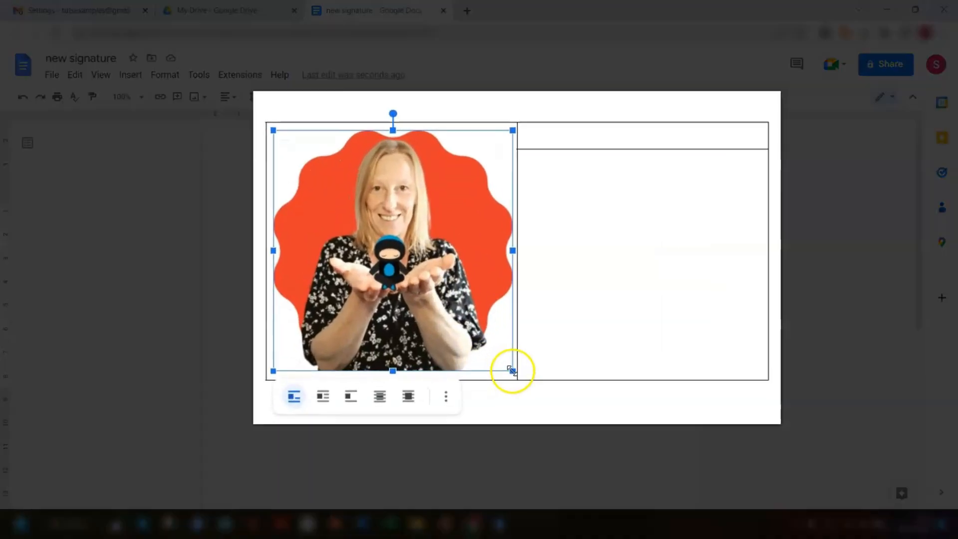
drag(512, 370, 498, 352)
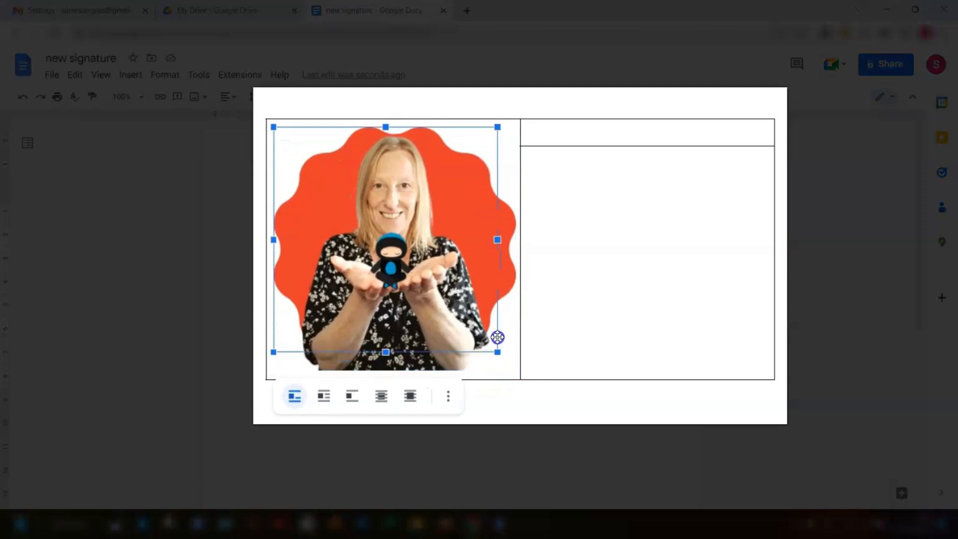
drag(497, 351, 358, 213)
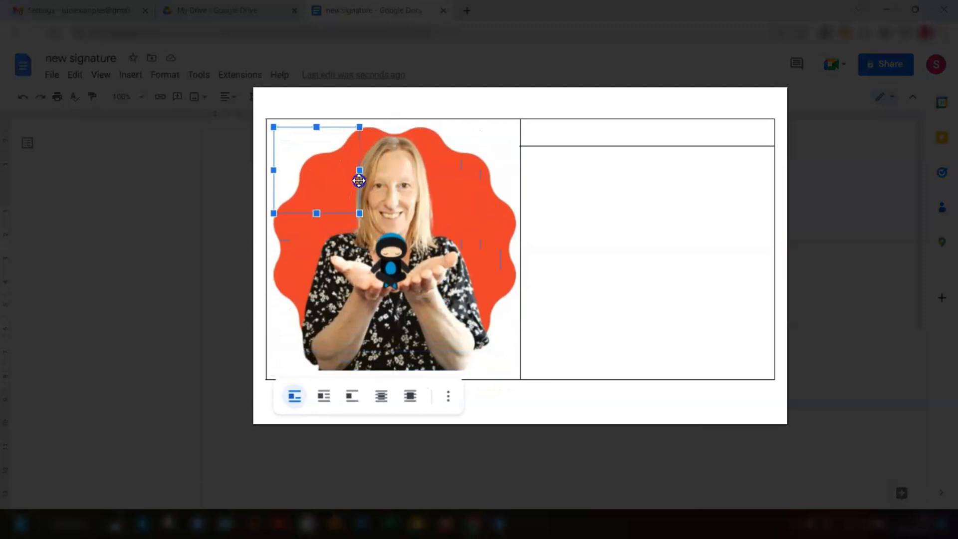
drag(359, 213, 372, 225)
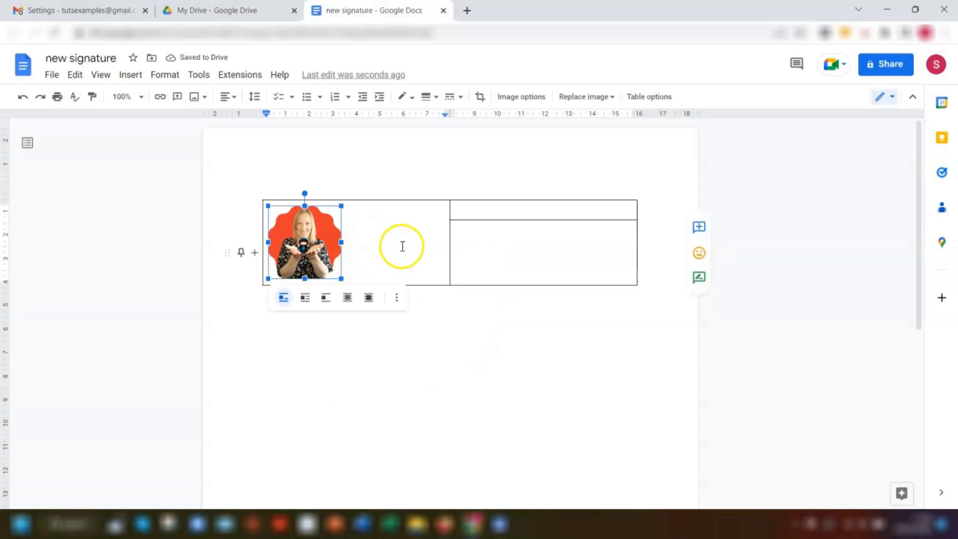
mouse_move(500, 218)
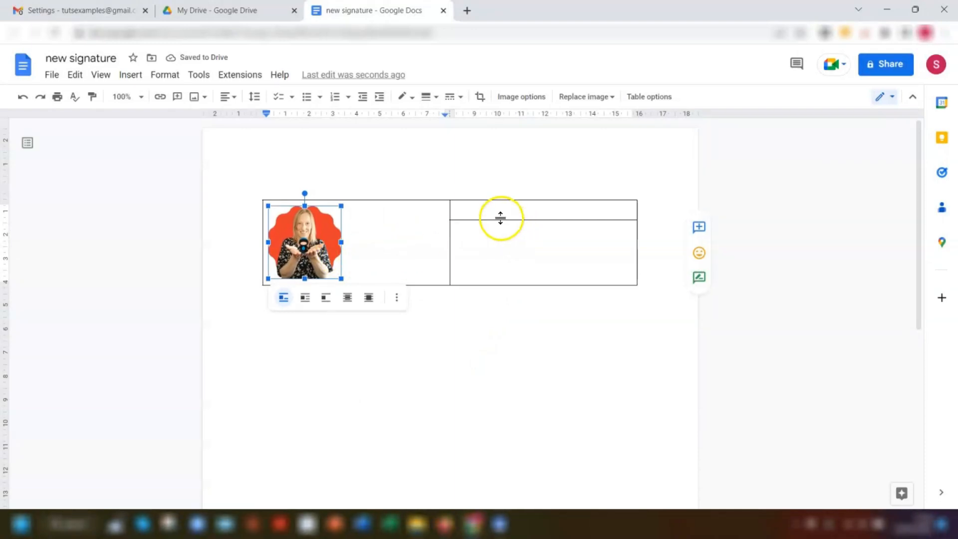
click(489, 209)
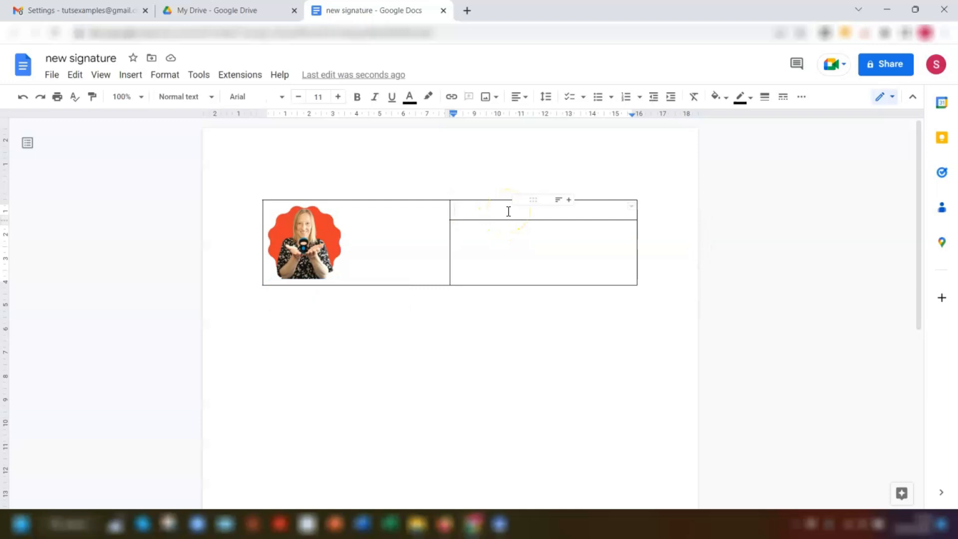
click(509, 210)
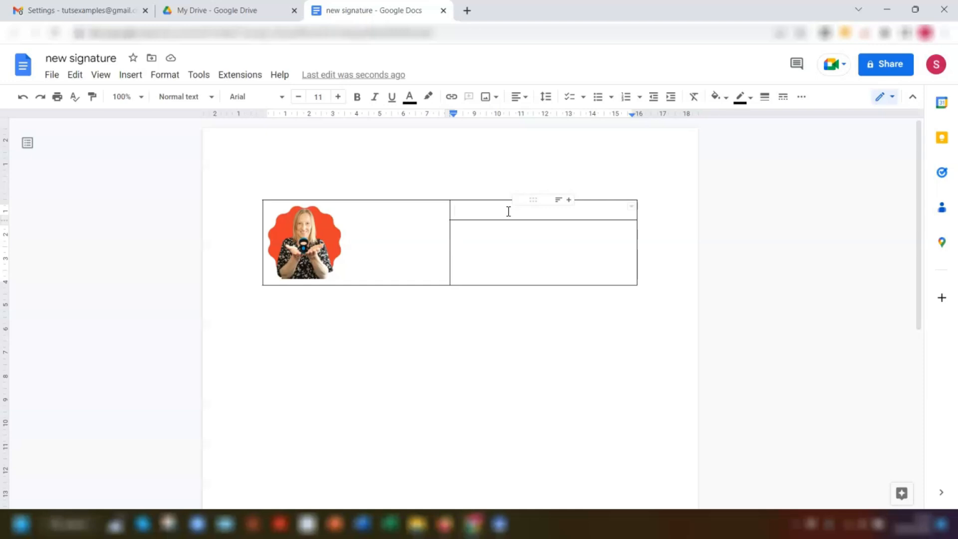
click(455, 210)
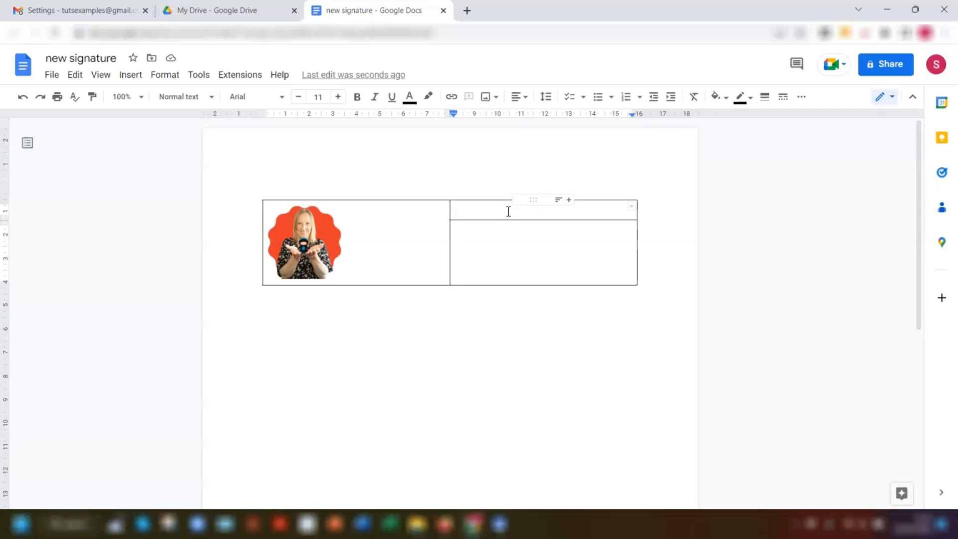
text(Sharon Sheppard)
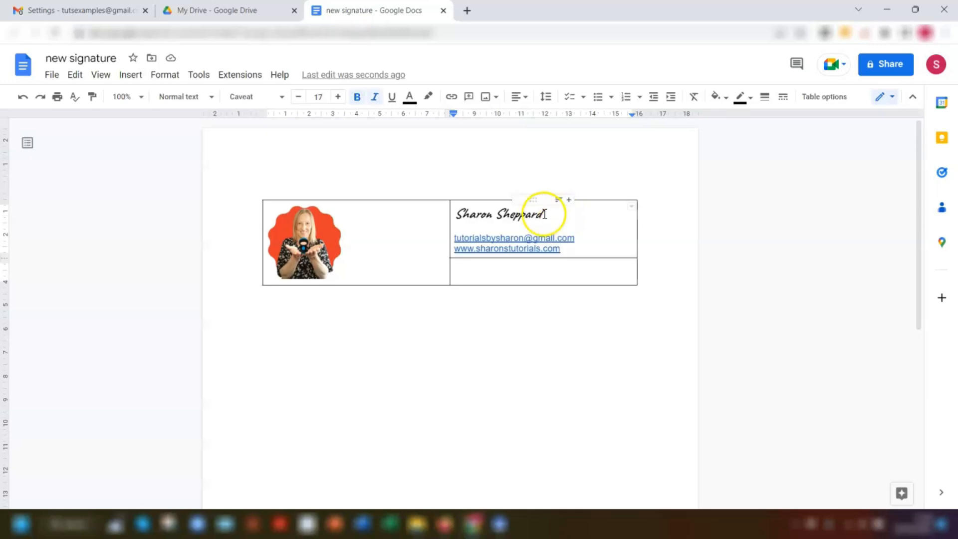
mouse_move(492, 266)
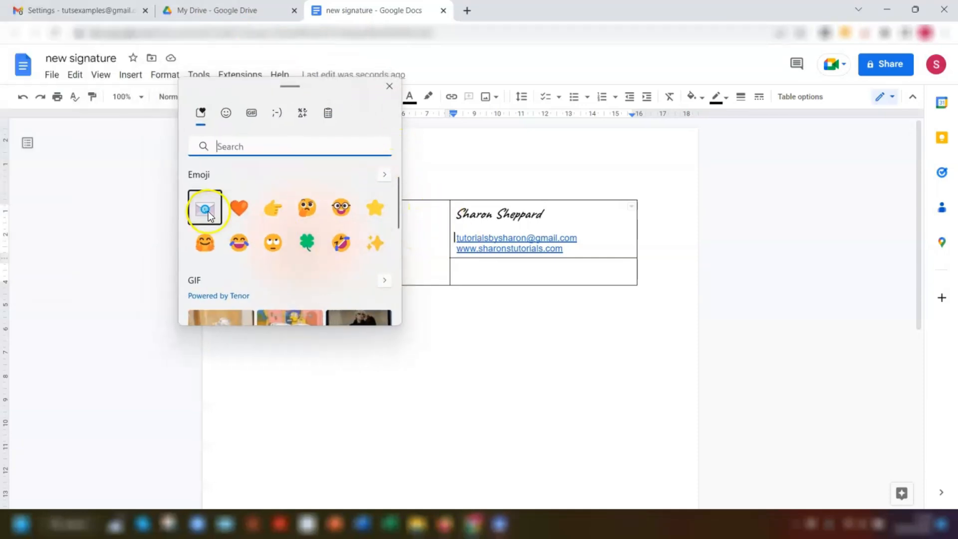
click(204, 207)
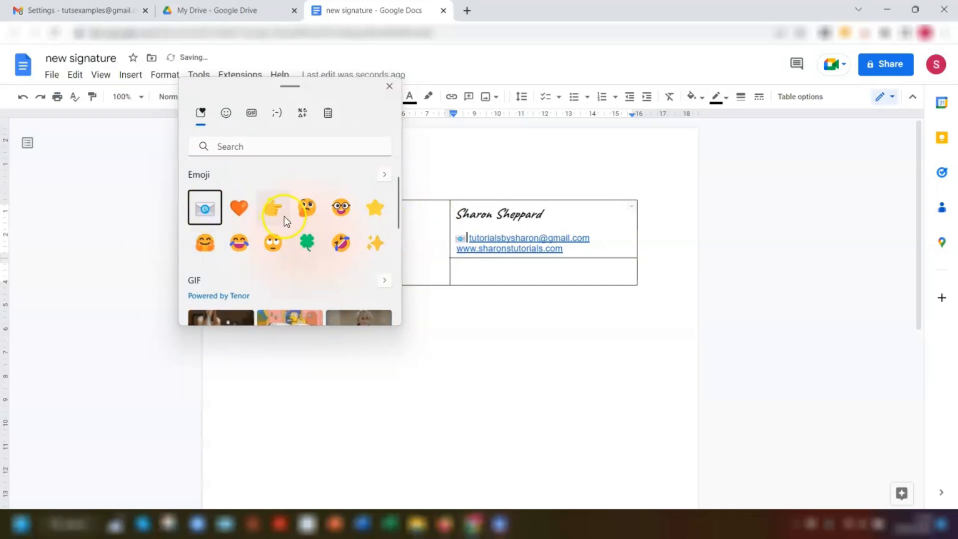
mouse_move(455, 253)
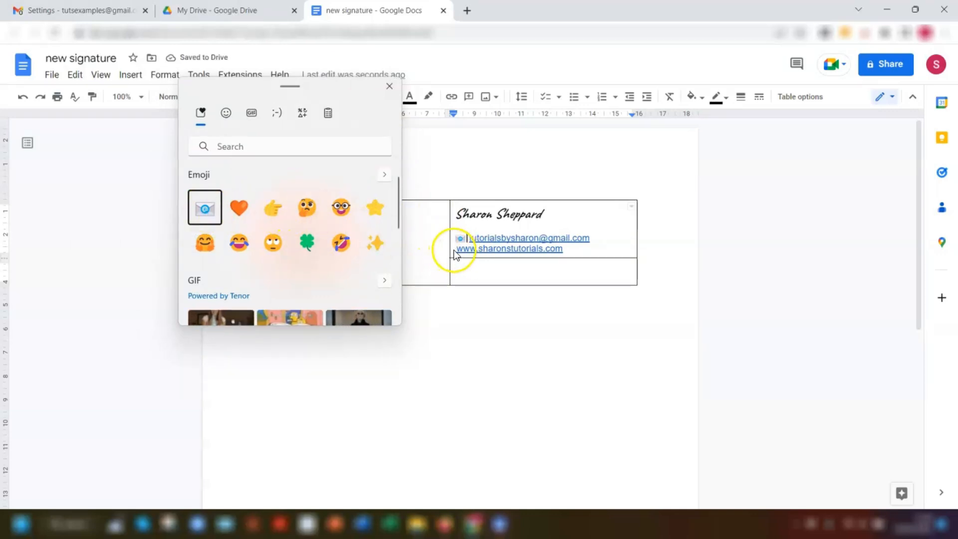
click(388, 87)
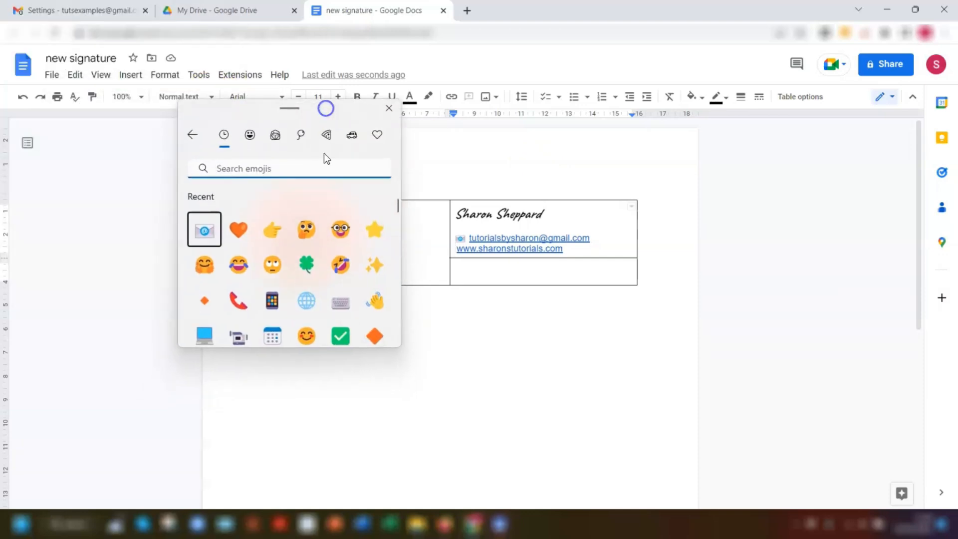
click(306, 300)
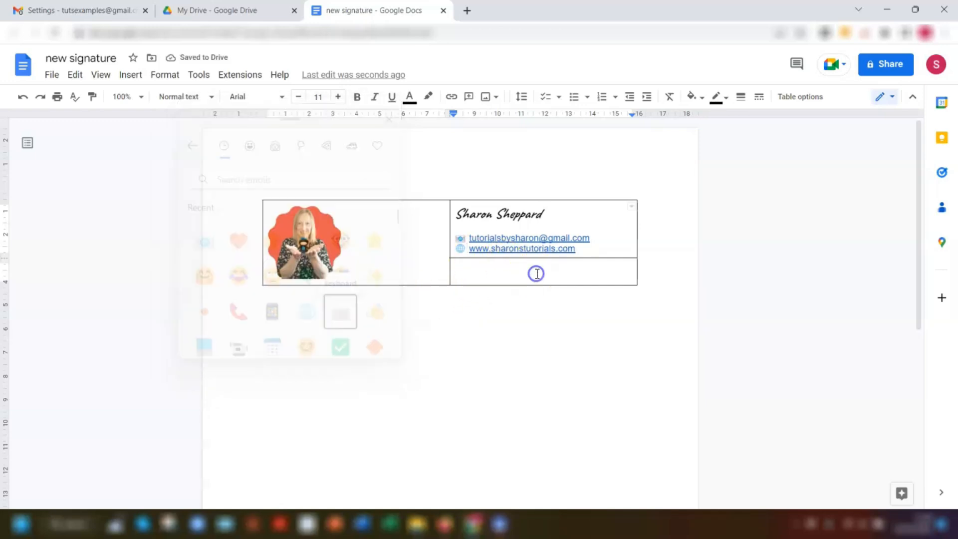
click(536, 273)
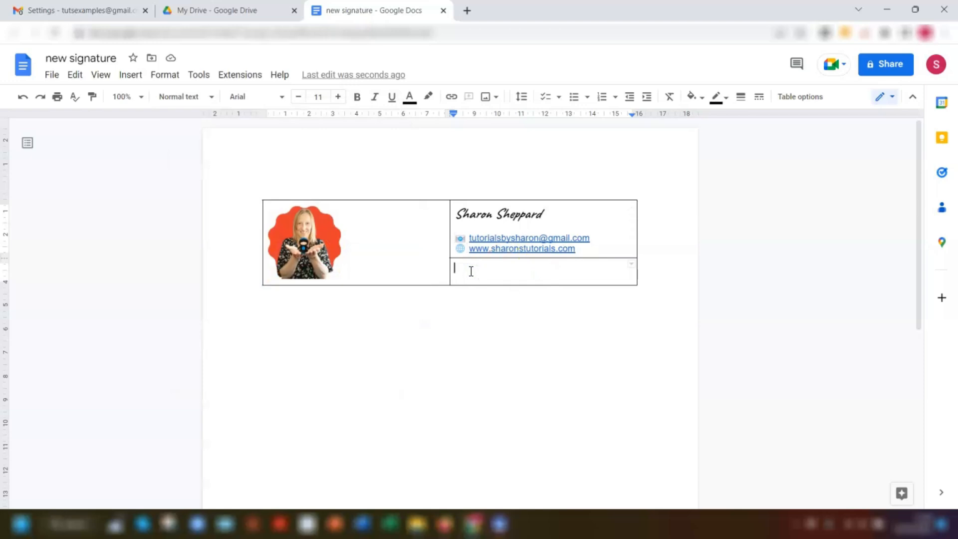
mouse_move(142, 127)
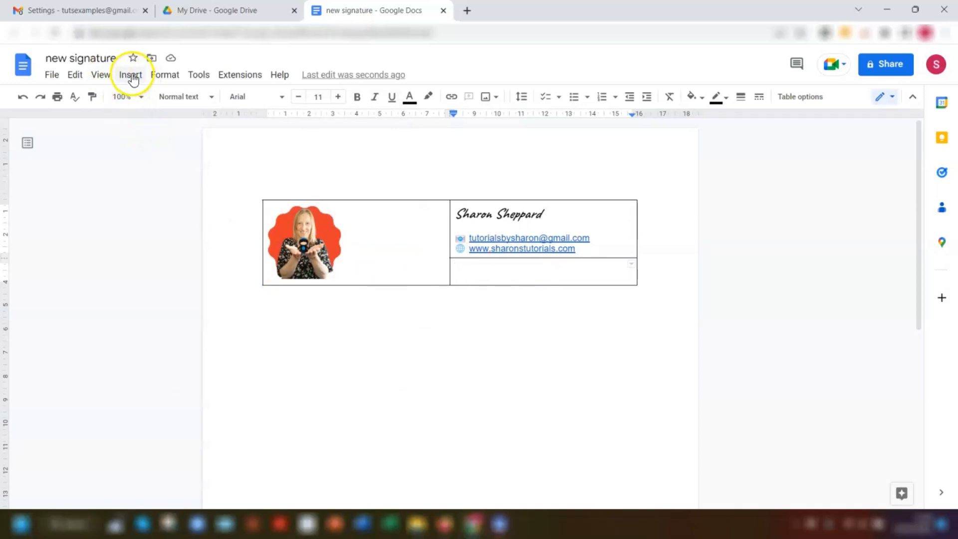
Upload the facebook, youtube and instagram icon images into the bottom-right cell
click(130, 74)
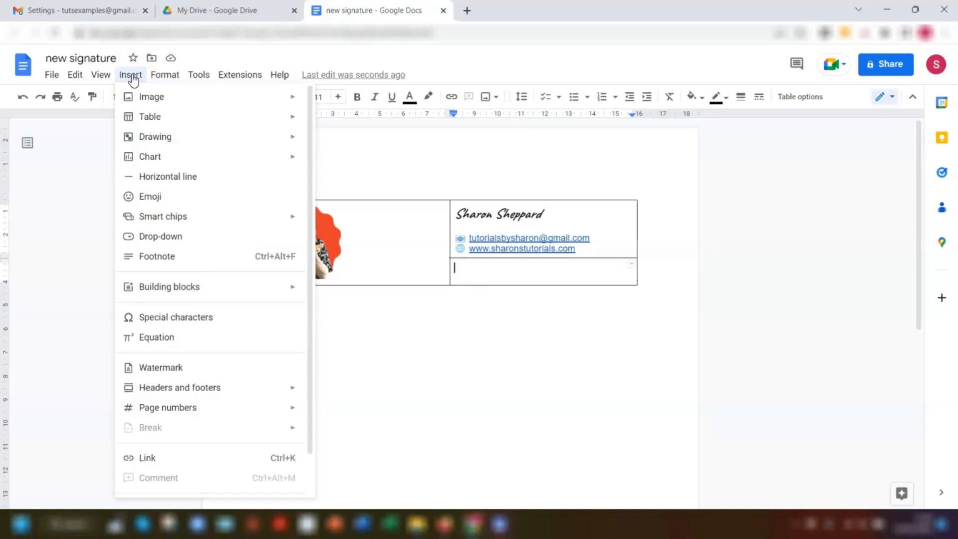
click(150, 96)
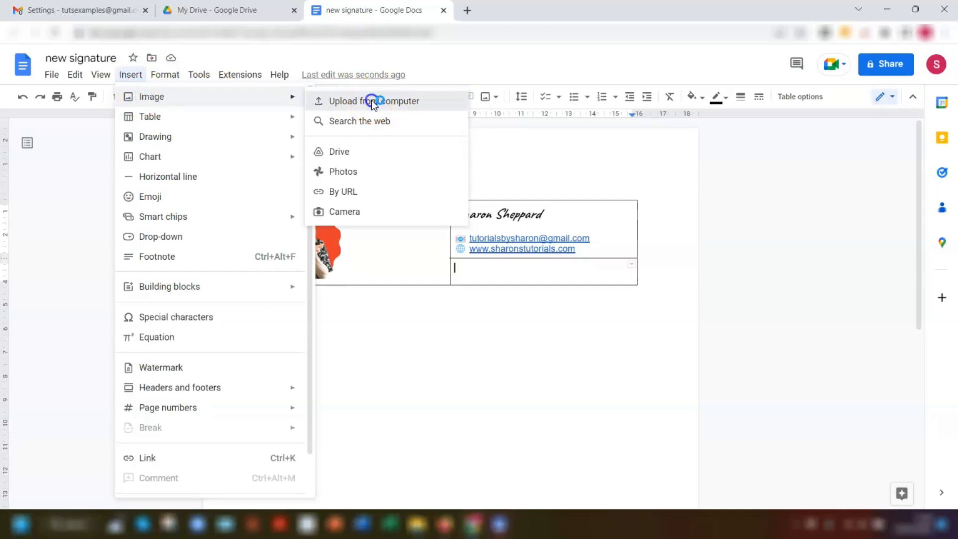
click(372, 101)
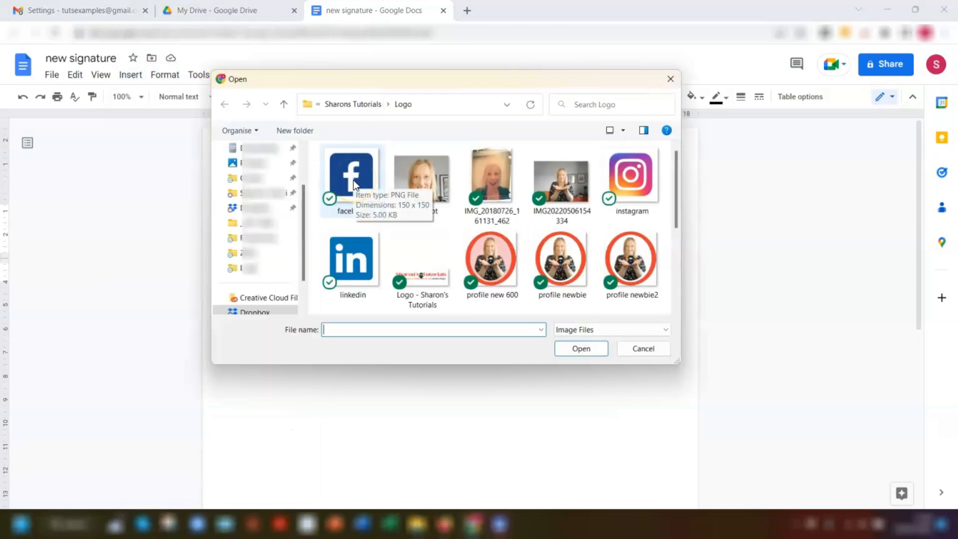
click(351, 177)
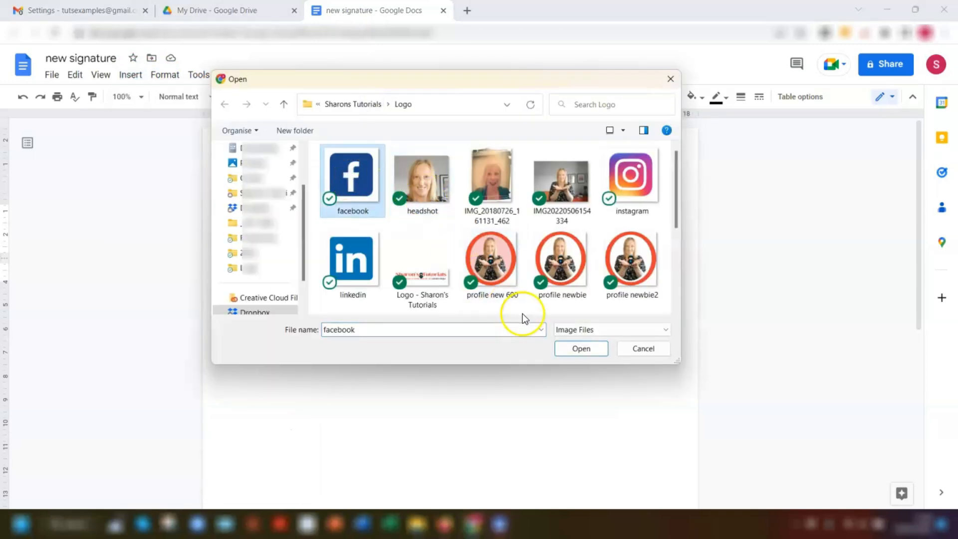
click(581, 348)
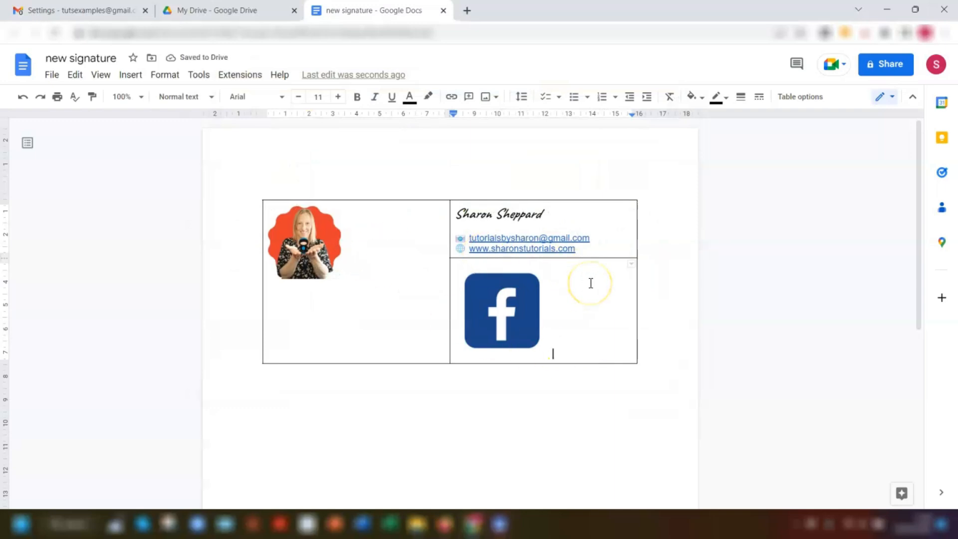
click(131, 74)
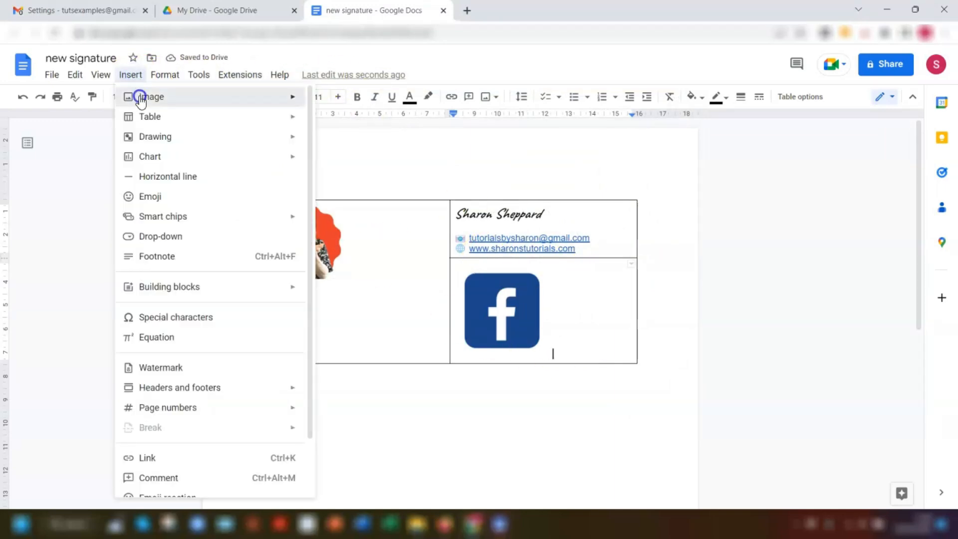
click(151, 96)
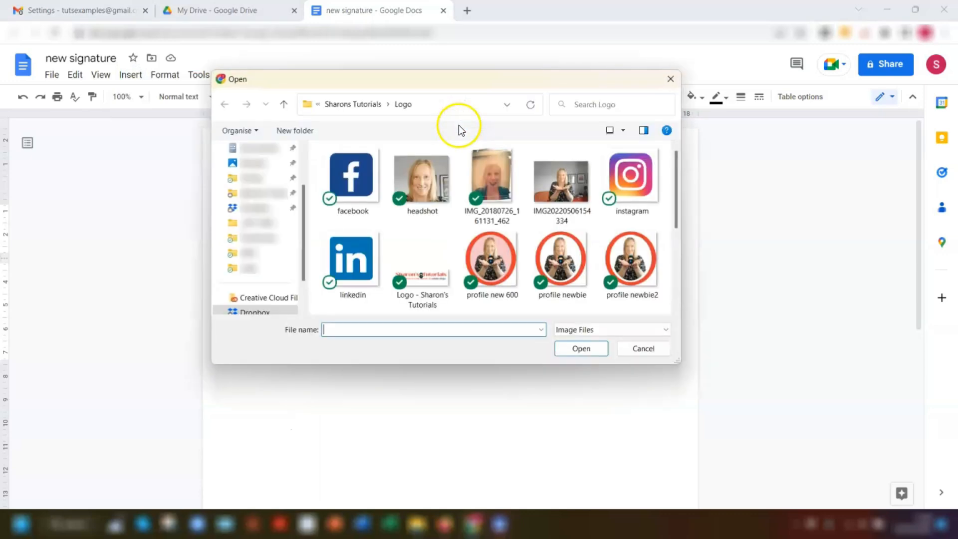
click(561, 263)
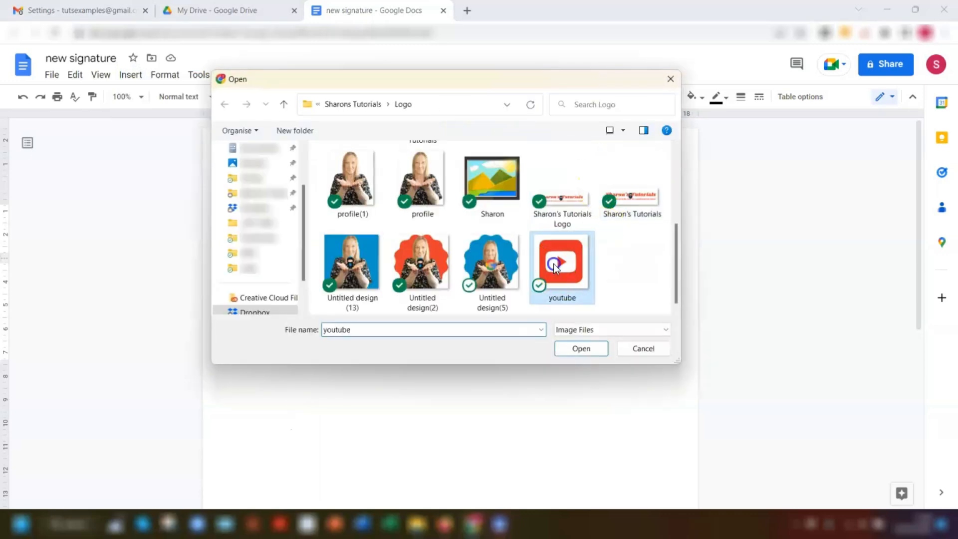
click(580, 349)
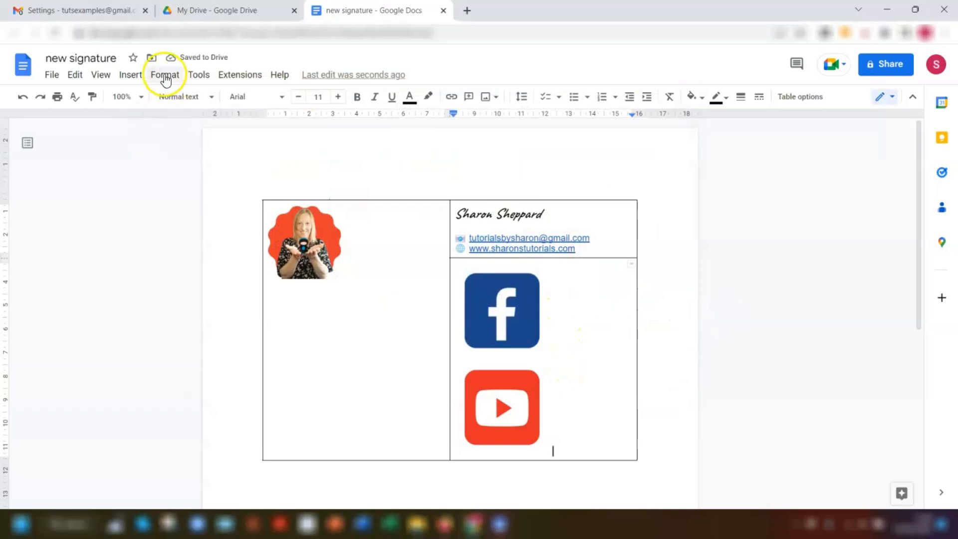
click(130, 74)
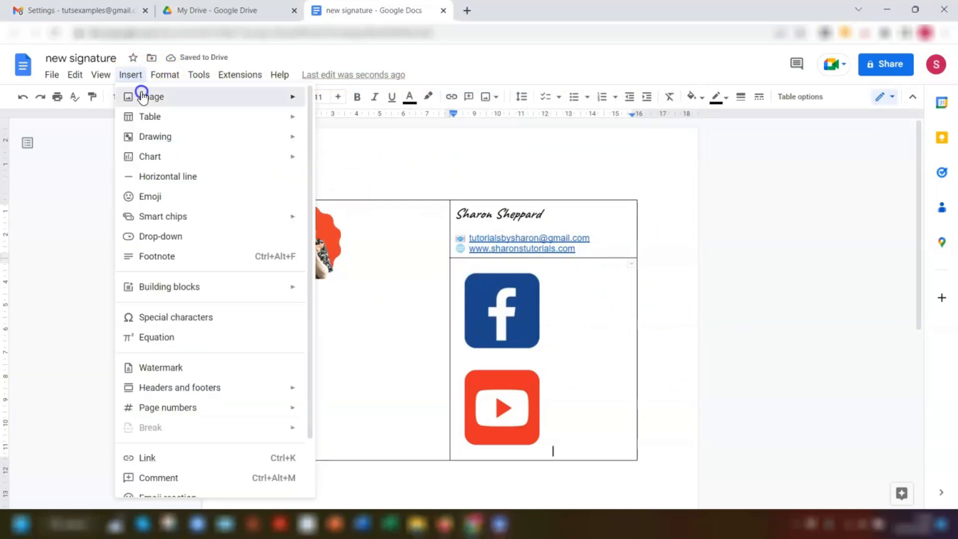
click(152, 96)
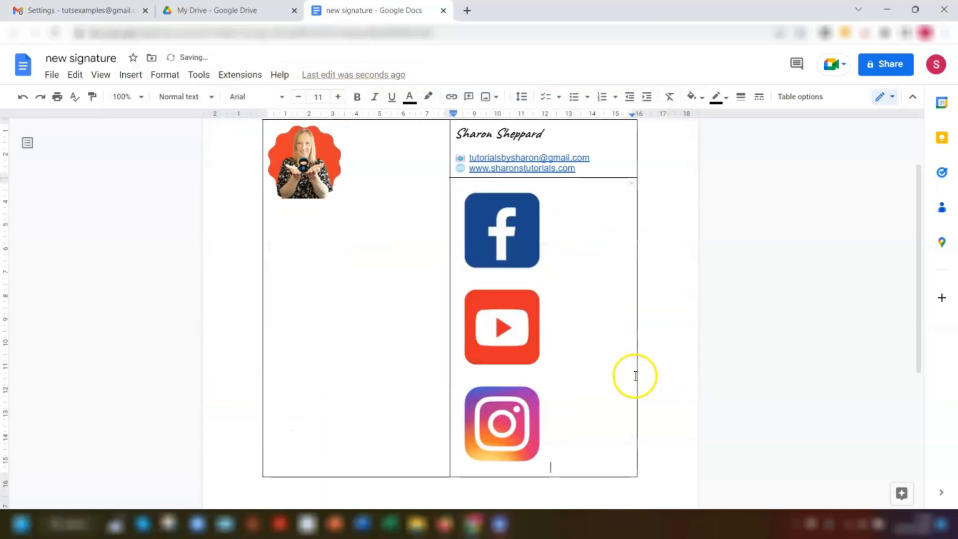
mouse_move(519, 359)
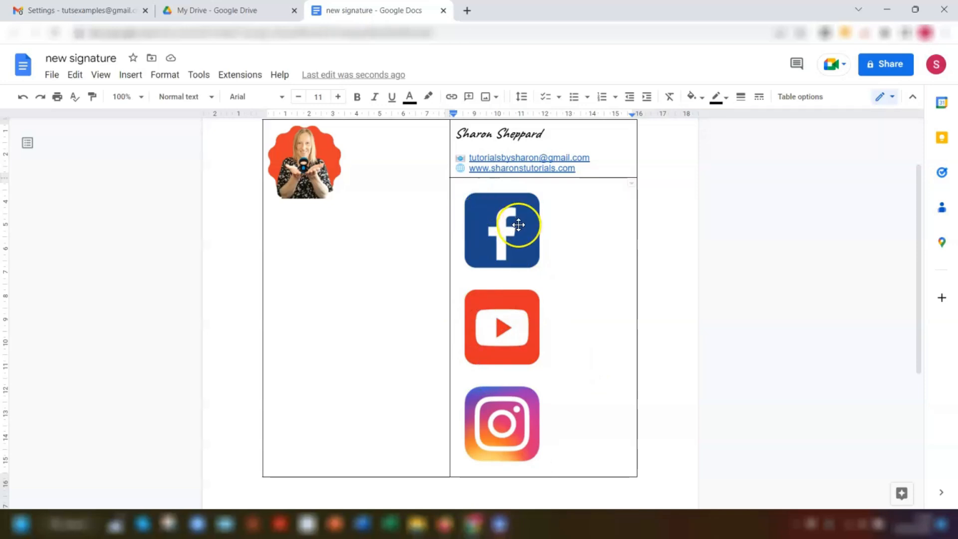
Shrink the Facebook icon to a tiny size and open its Image options panel
click(501, 230)
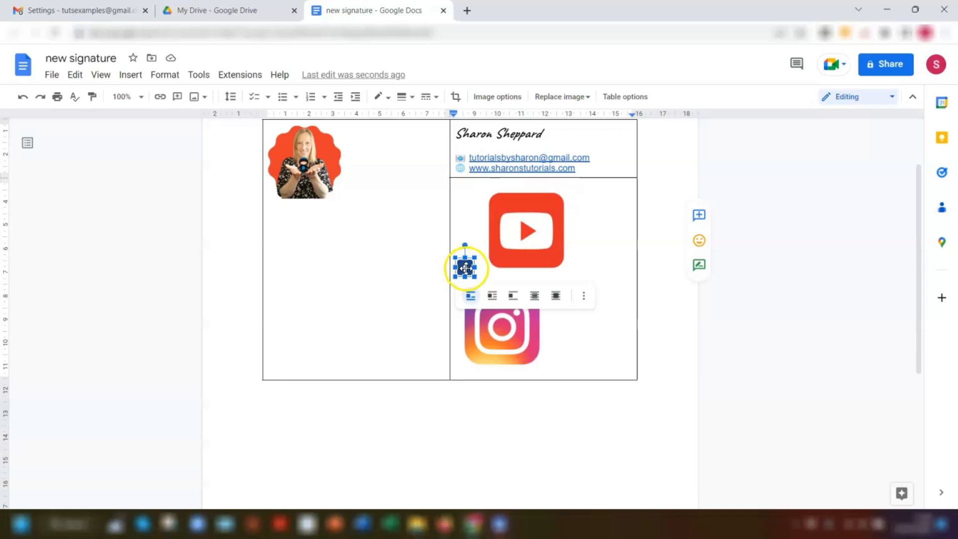
right_click(466, 268)
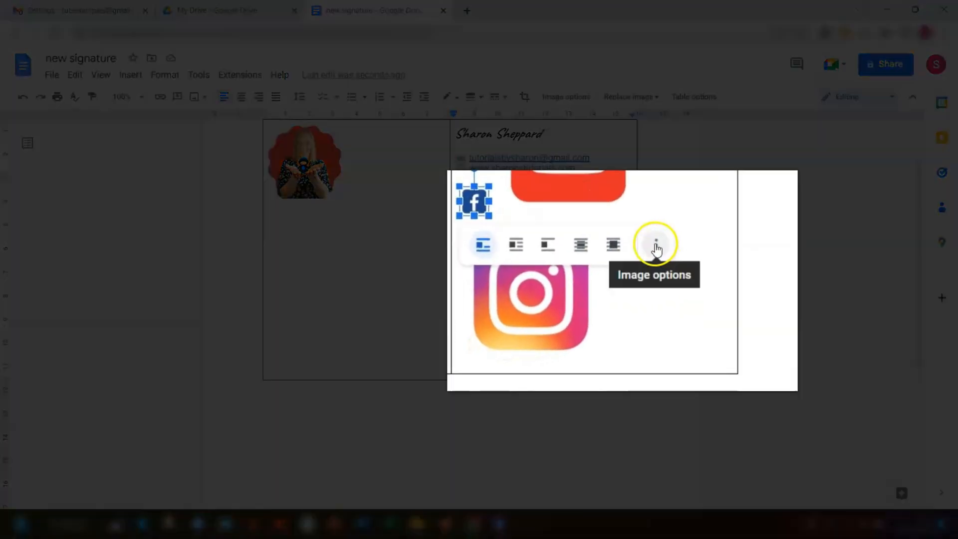
click(656, 245)
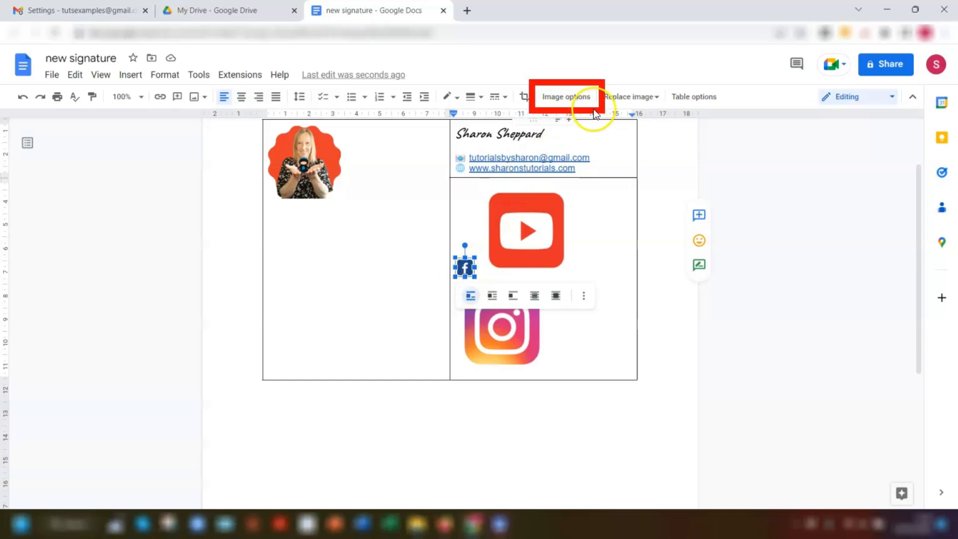
mouse_move(474, 96)
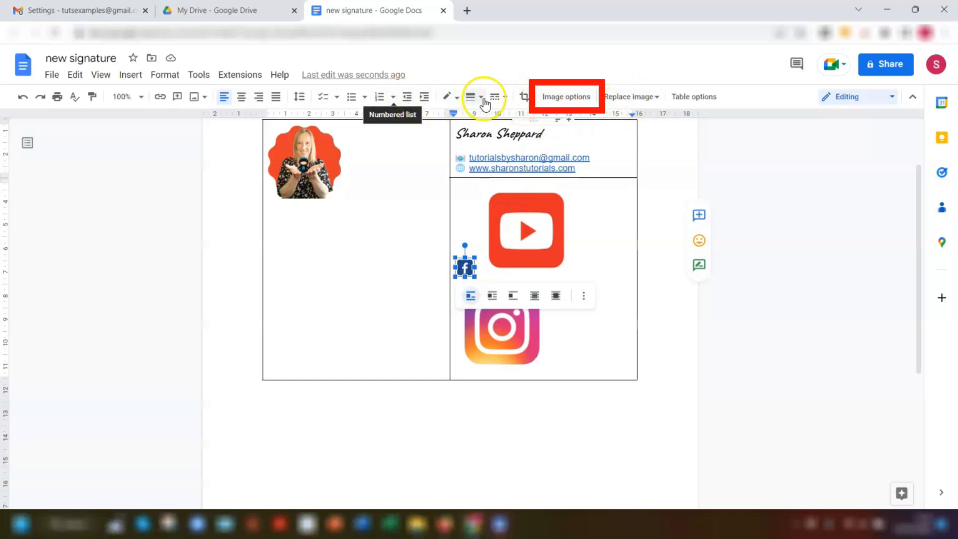
click(565, 96)
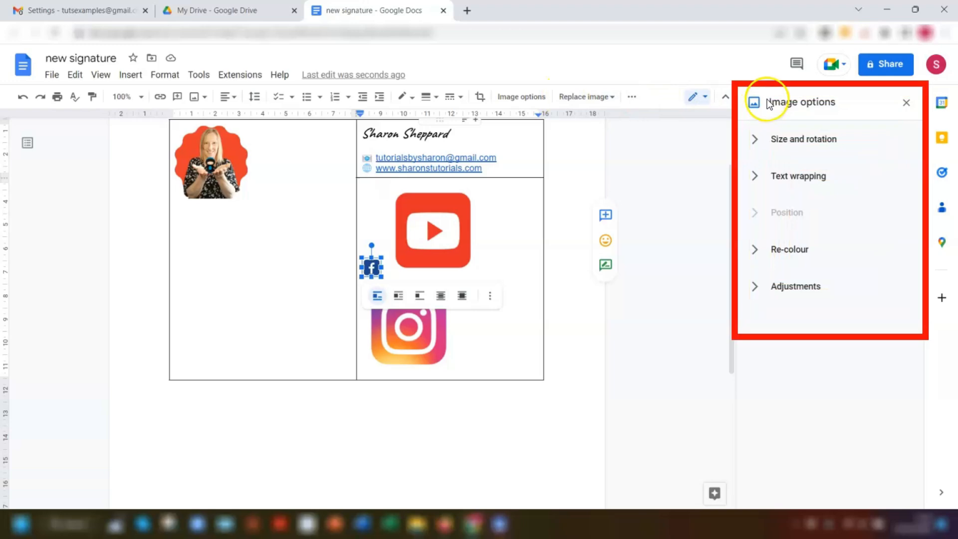
Set the YouTube and Instagram icons' width to 0.8 cm under Size and rotation
click(803, 139)
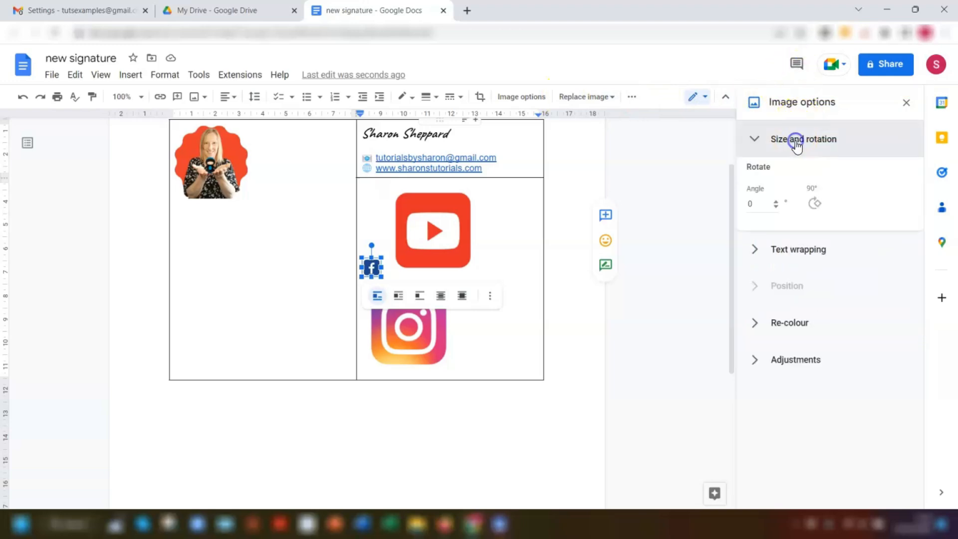
click(803, 139)
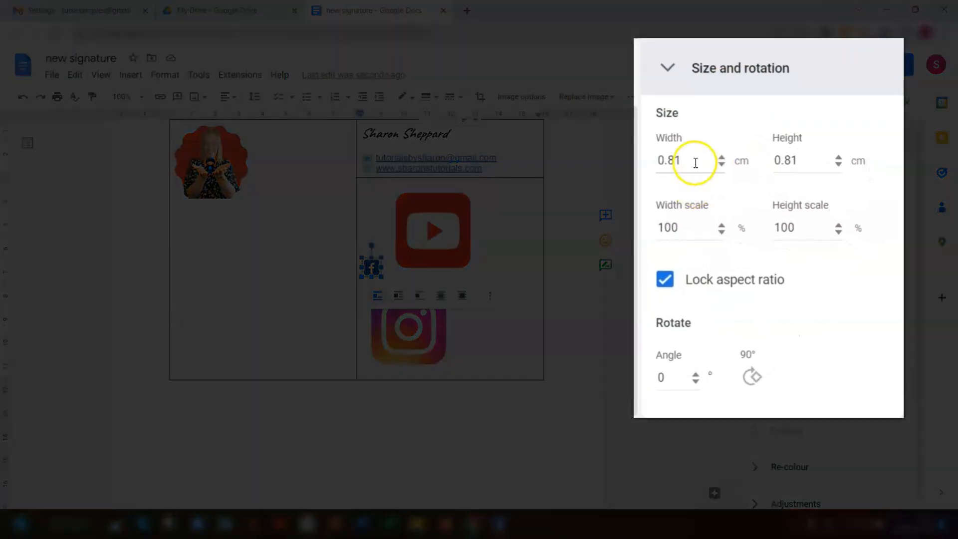
triple_click(678, 160)
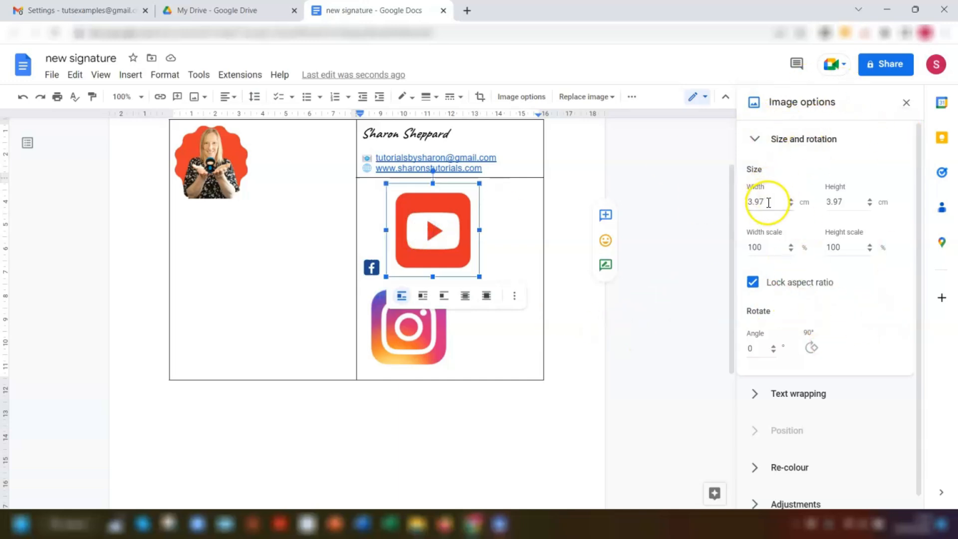
triple_click(763, 202)
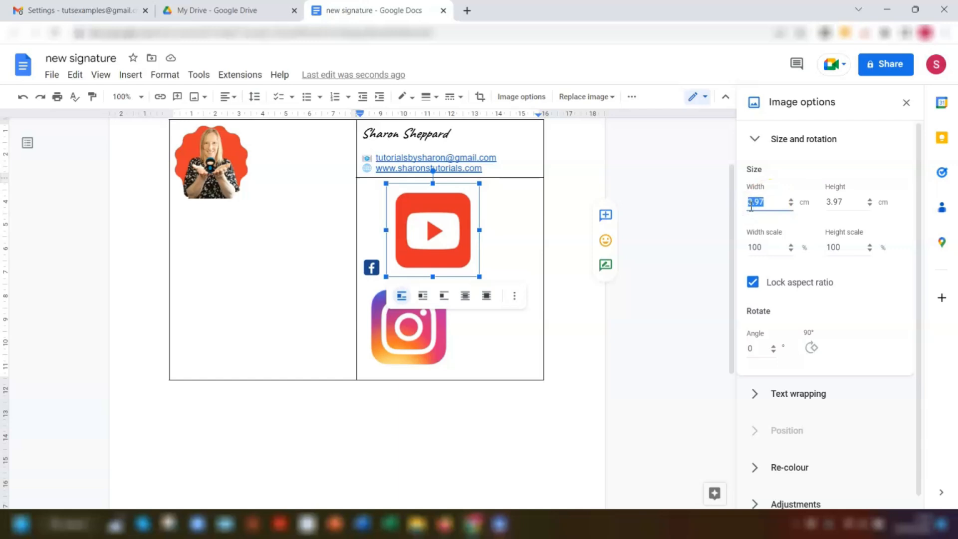
text(0.8)
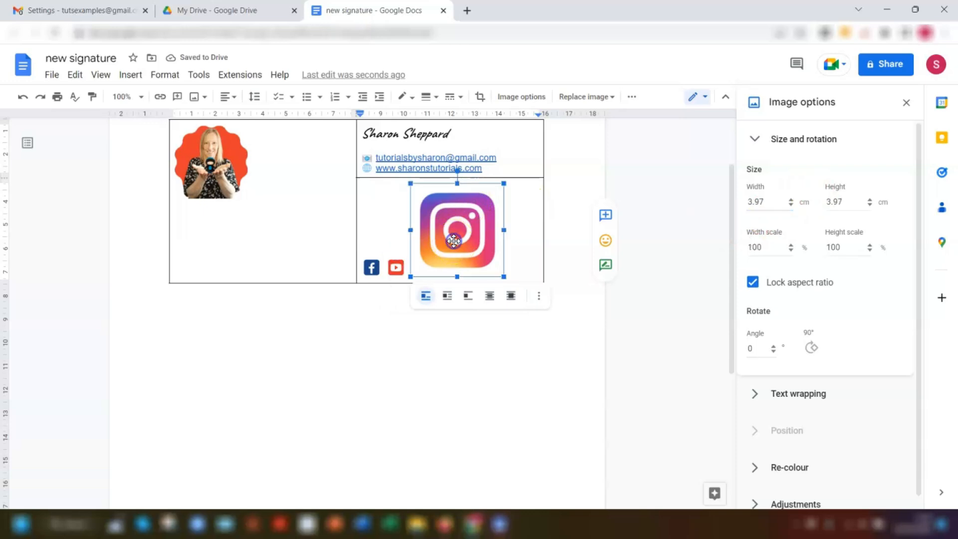
triple_click(765, 202)
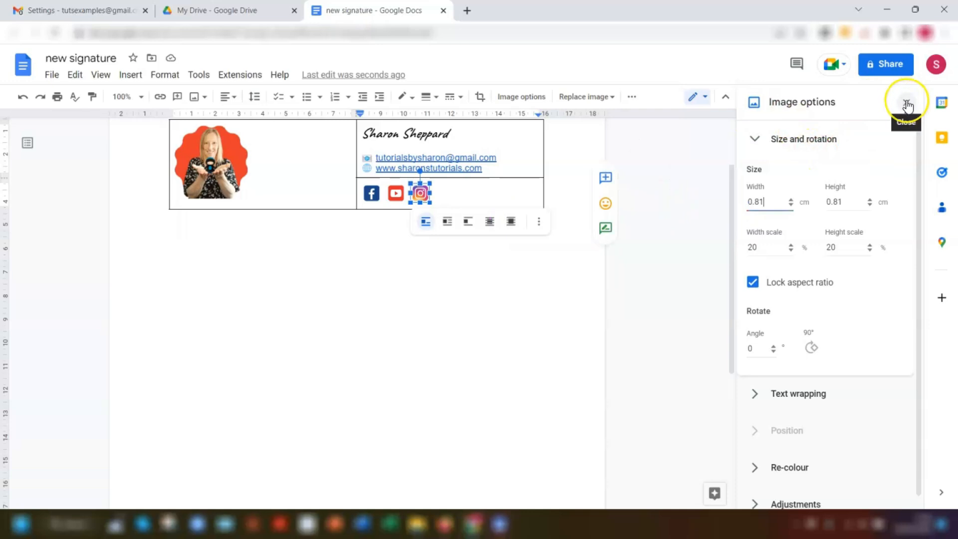
click(907, 101)
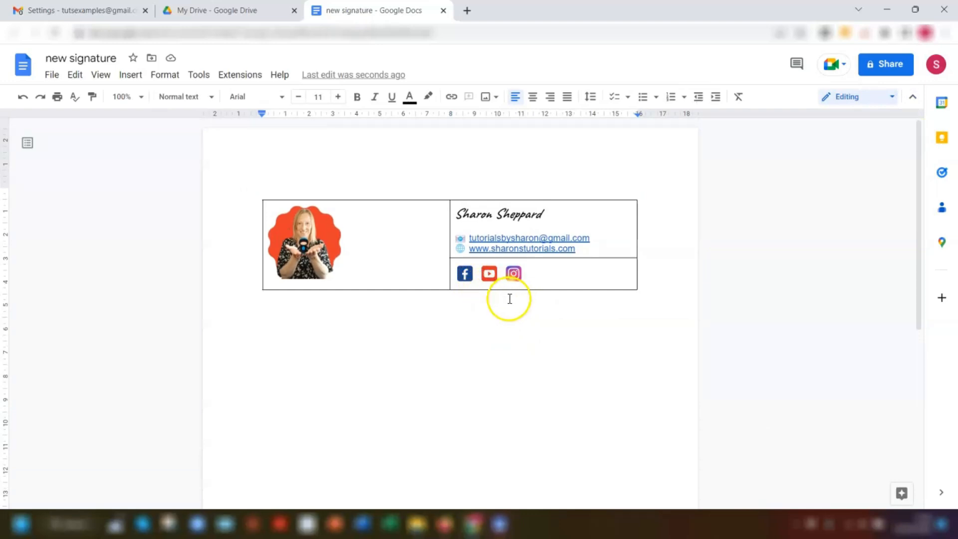
mouse_move(305, 308)
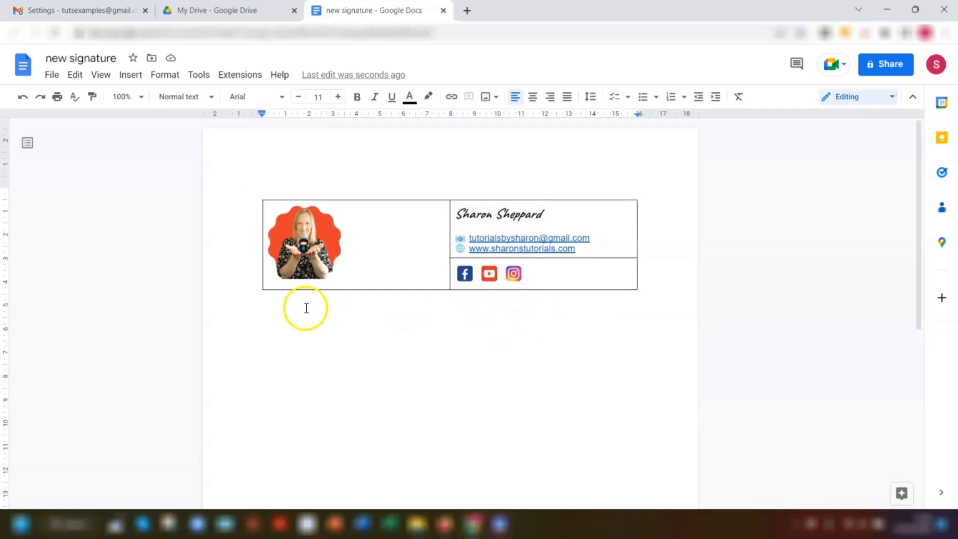
Center the profile photo horizontally in the left cell and open table properties
click(304, 242)
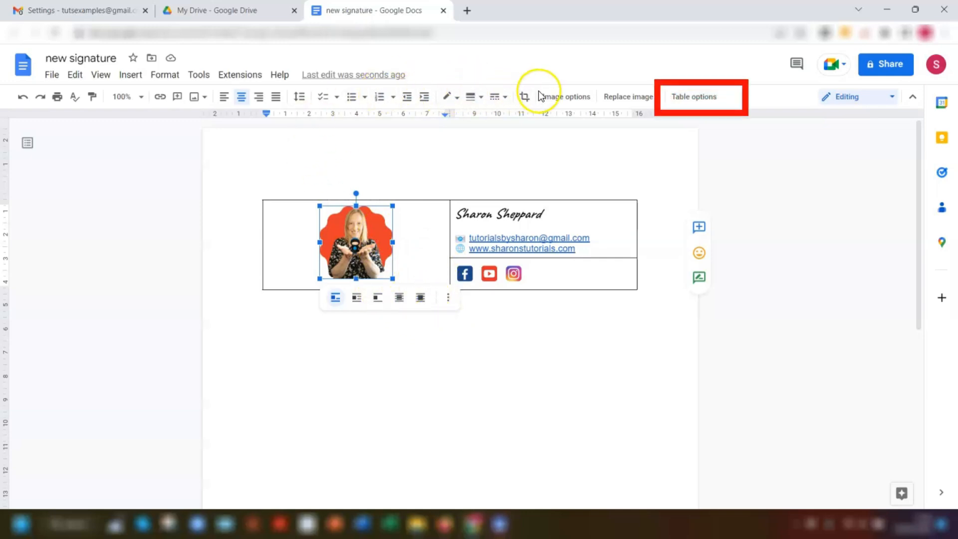
click(693, 97)
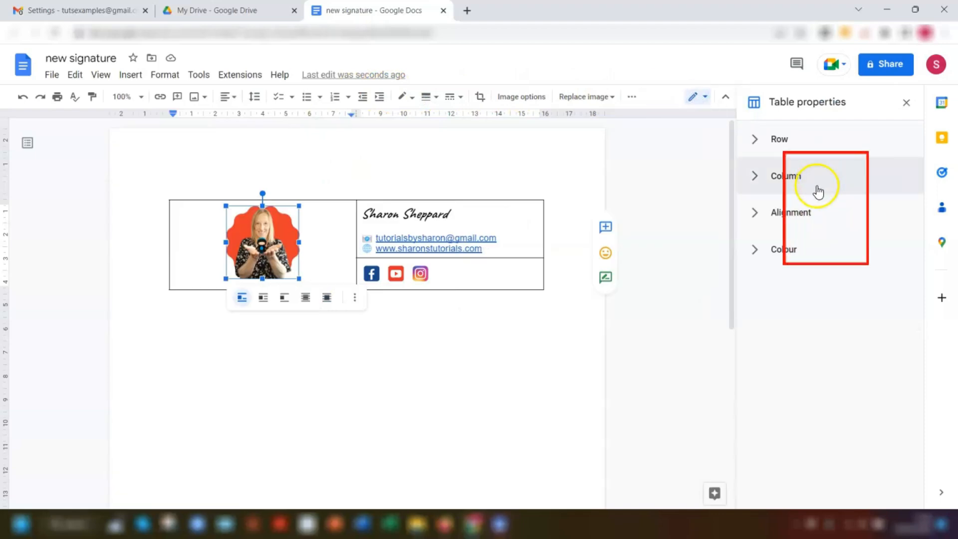
Set cell vertical alignment to Middle and drag the photo column's border inward
click(791, 212)
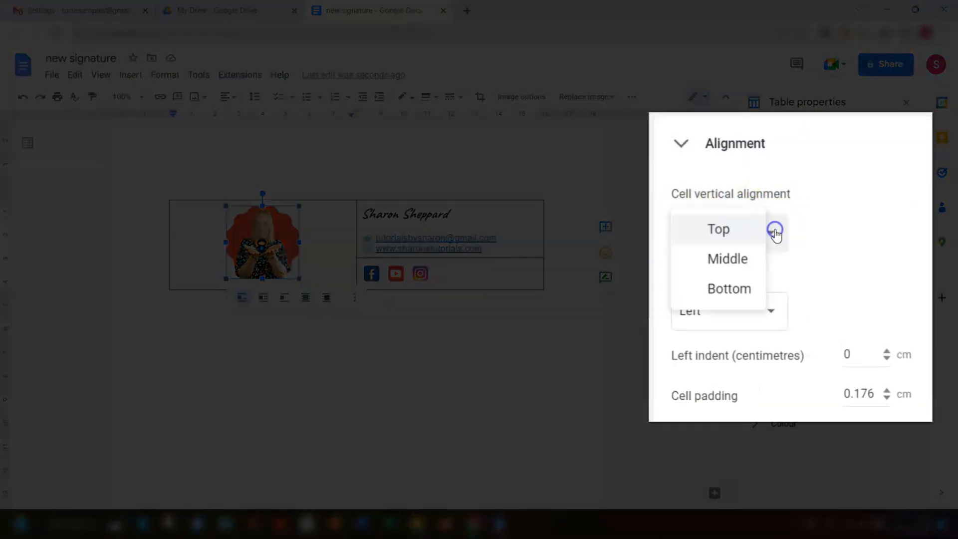
click(726, 258)
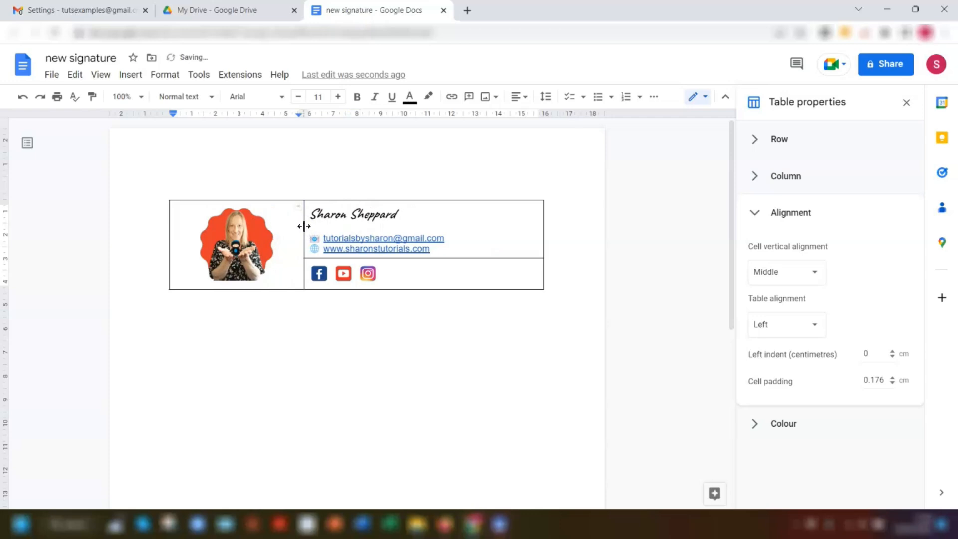
drag(304, 226, 276, 226)
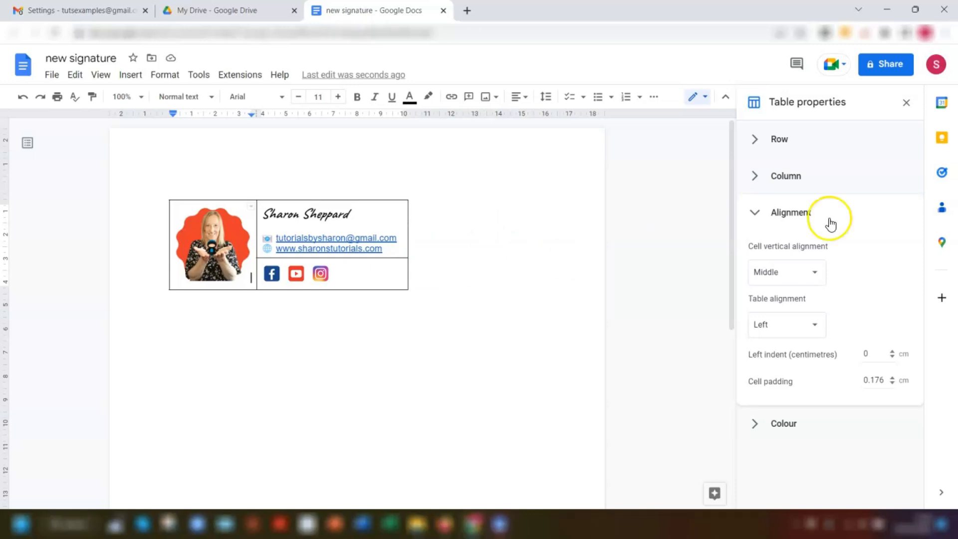
mouse_move(751, 237)
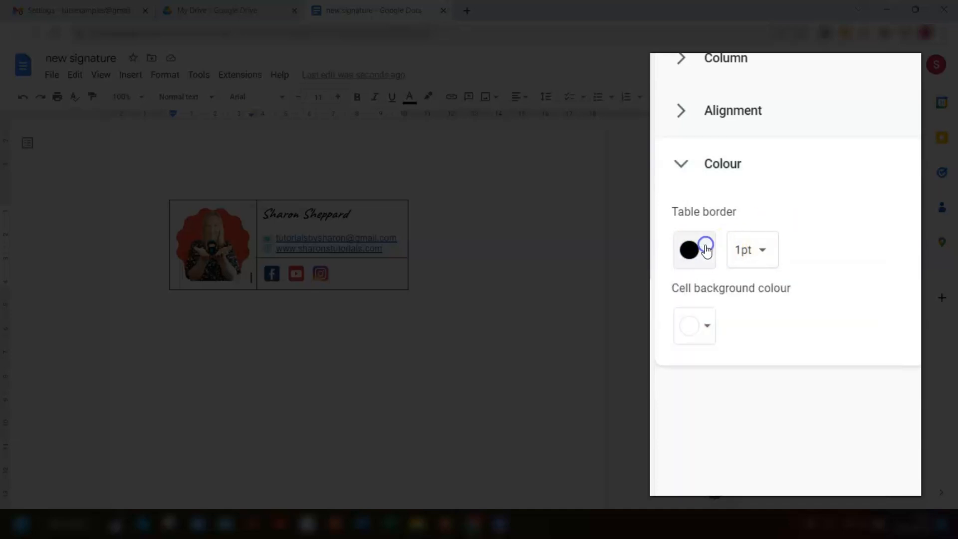
Set the signature table's border width to 0pt so no gridlines show
click(694, 325)
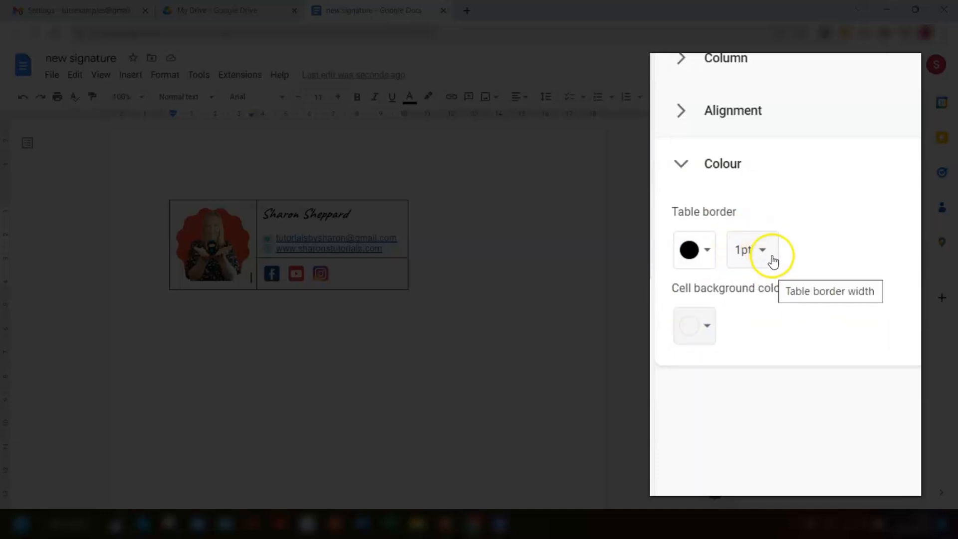
click(752, 250)
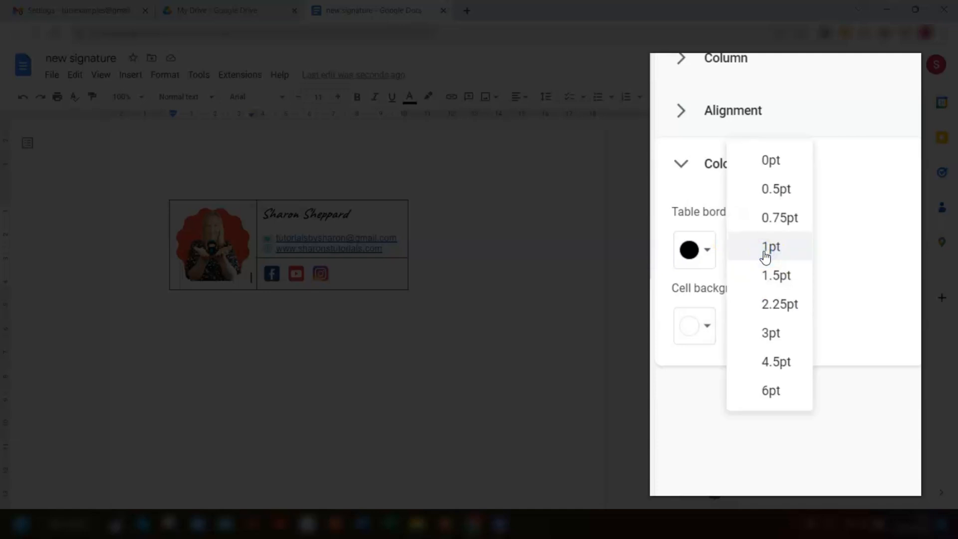
click(770, 161)
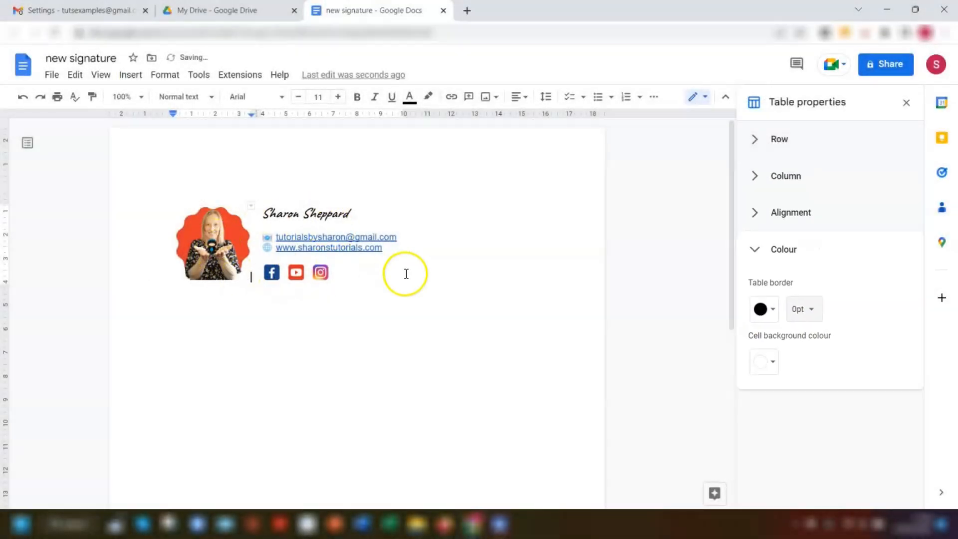
mouse_move(846, 139)
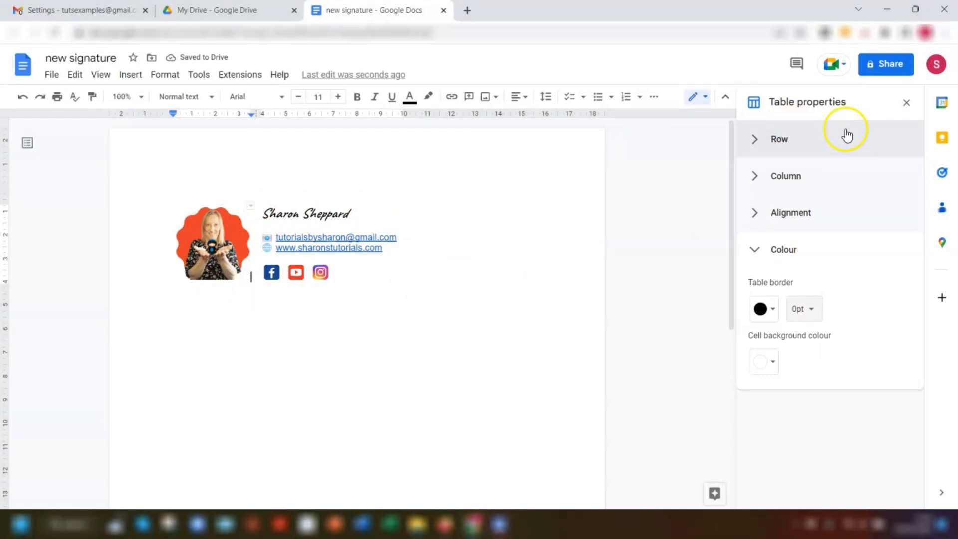
mouse_move(907, 102)
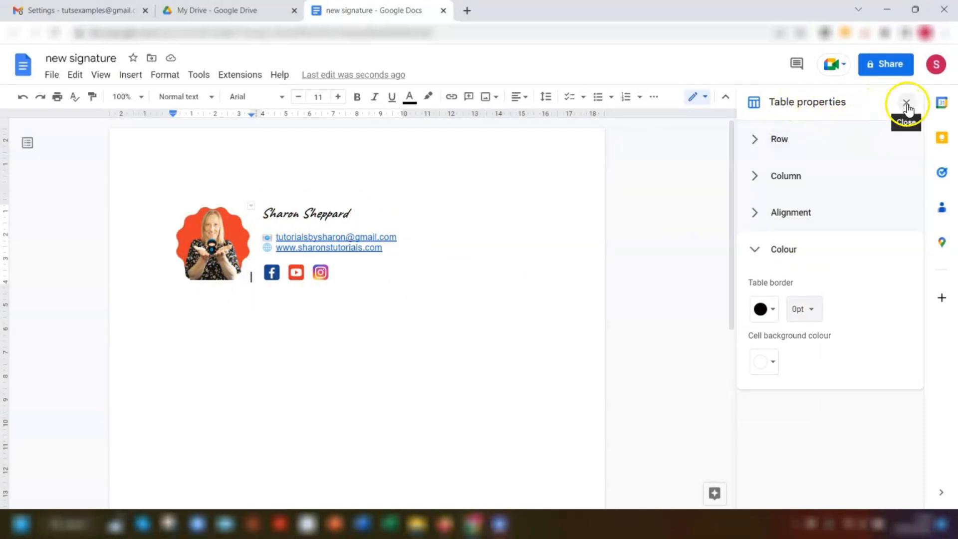
Close Table properties and copy the borderless signature table to the clipboard
click(907, 102)
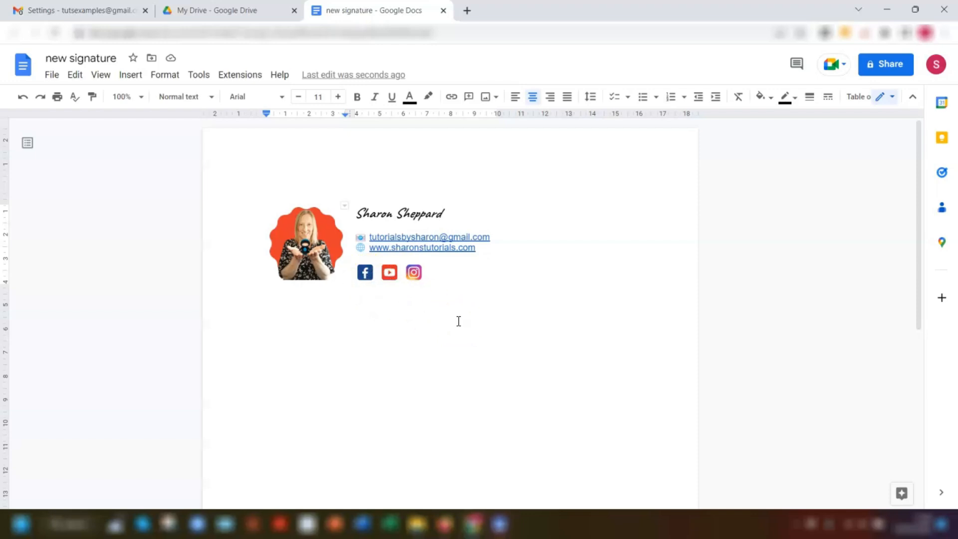
mouse_move(457, 278)
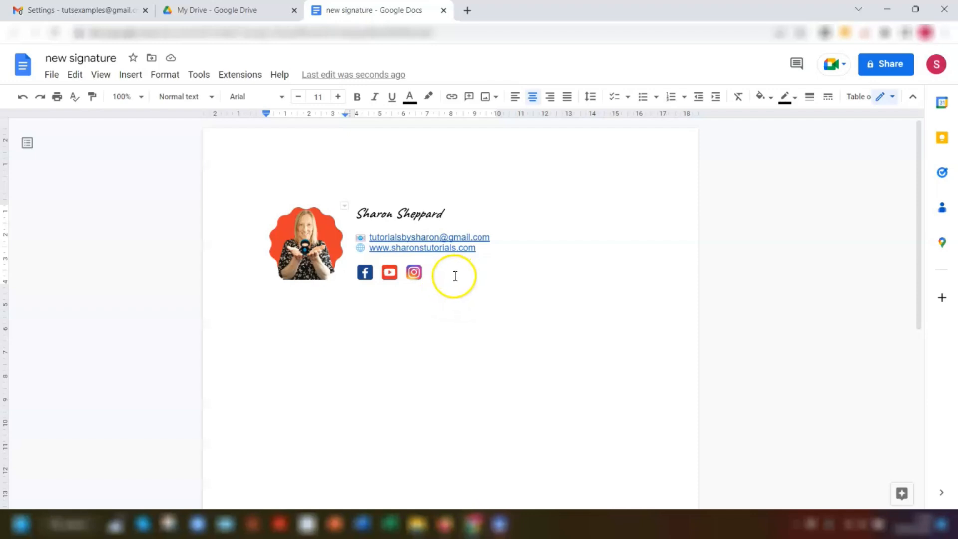
click(421, 273)
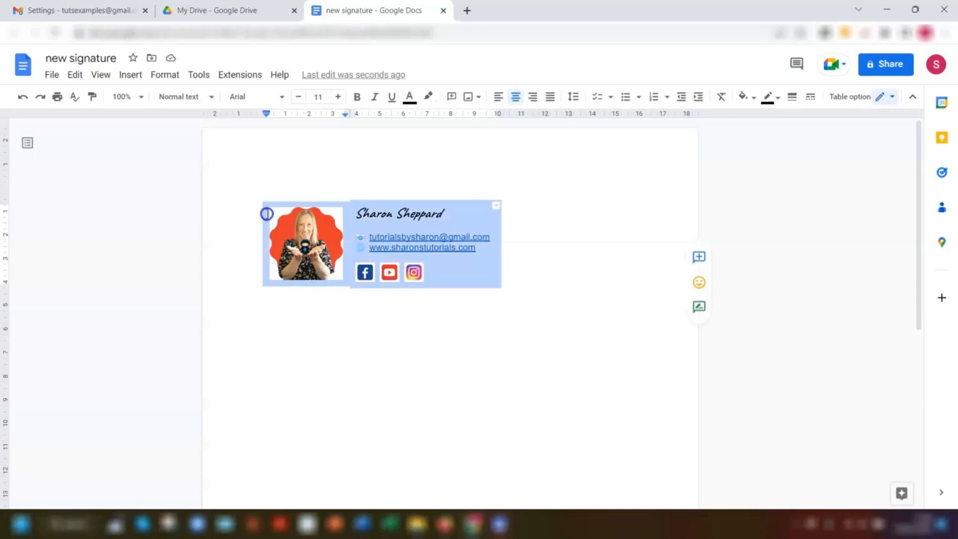
mouse_move(259, 200)
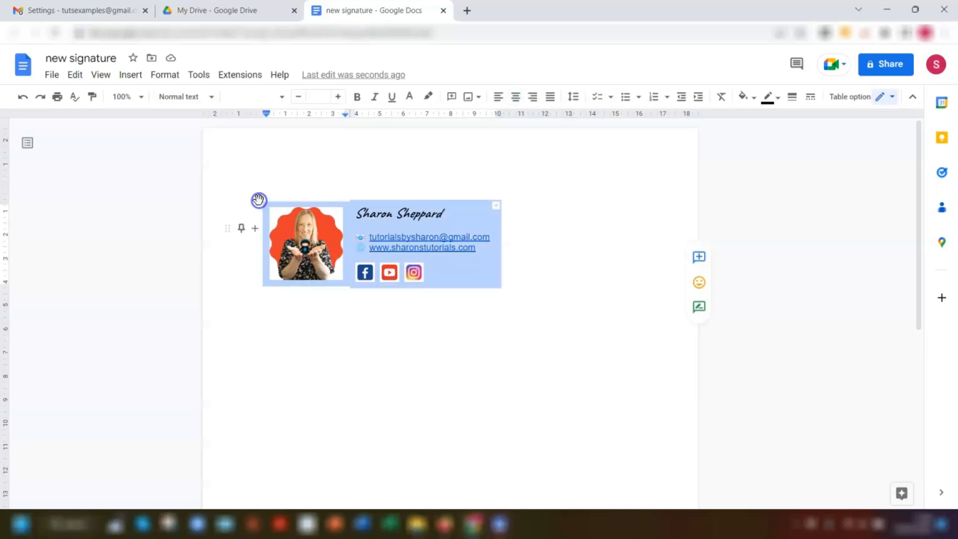
key(ctrl+c)
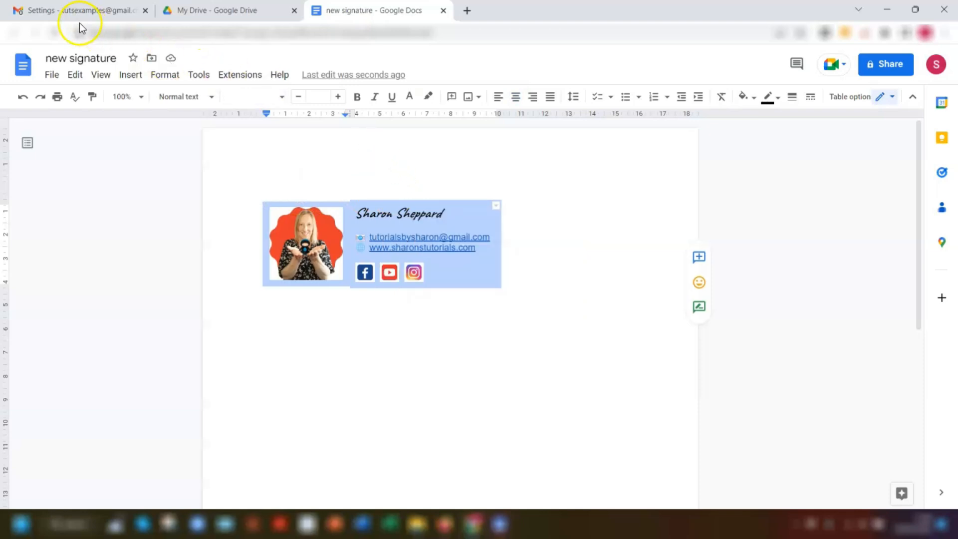
Edit Gmail's Logo signature to hold the pasted photo, name, email, website and icons
click(74, 10)
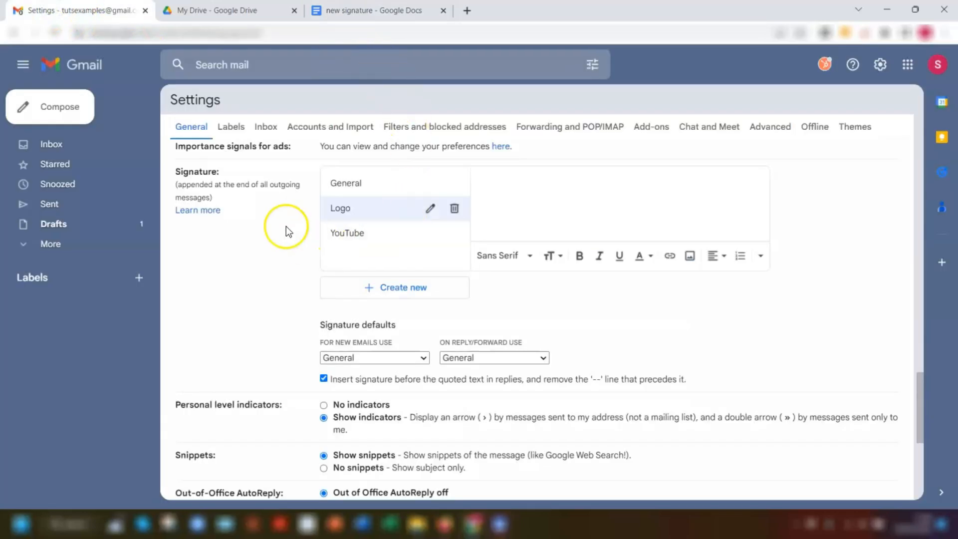
mouse_move(263, 173)
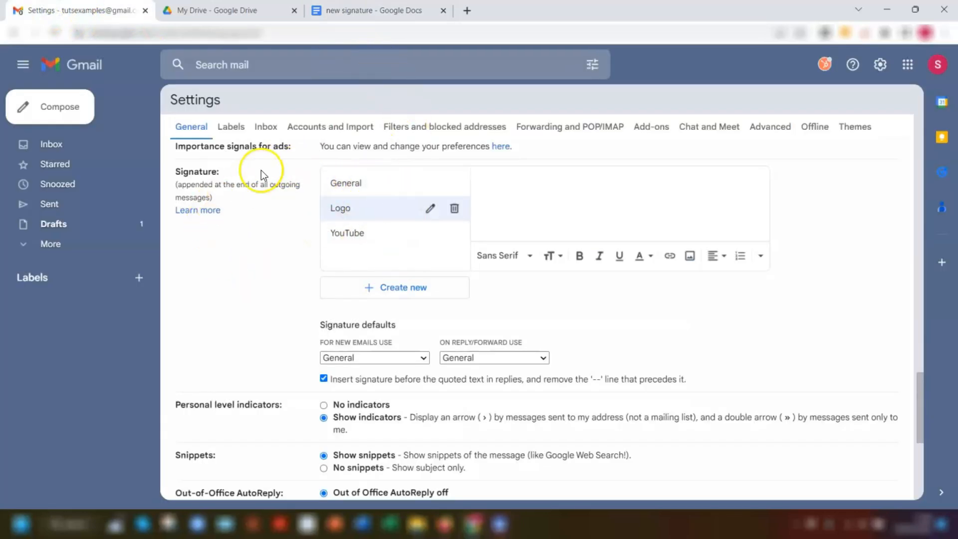
mouse_move(492, 182)
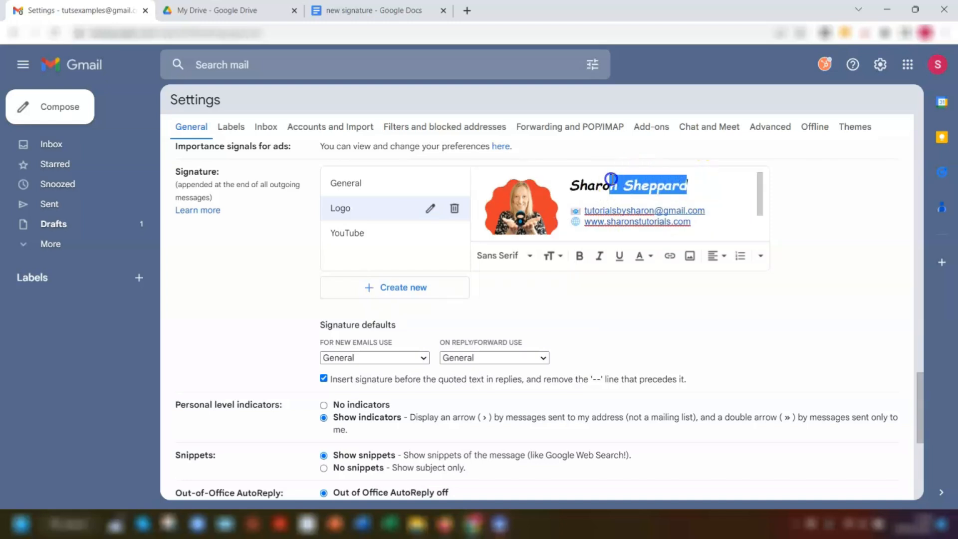
click(550, 256)
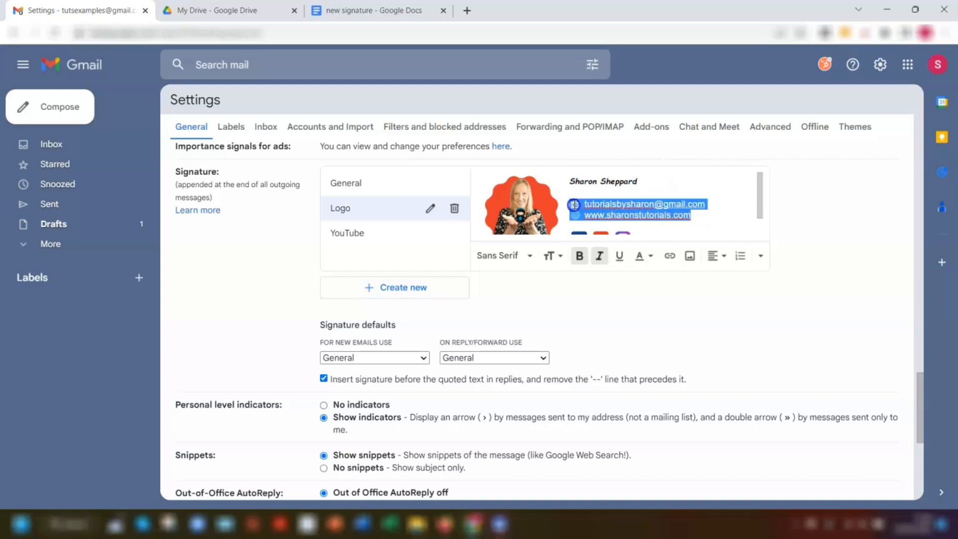
click(549, 256)
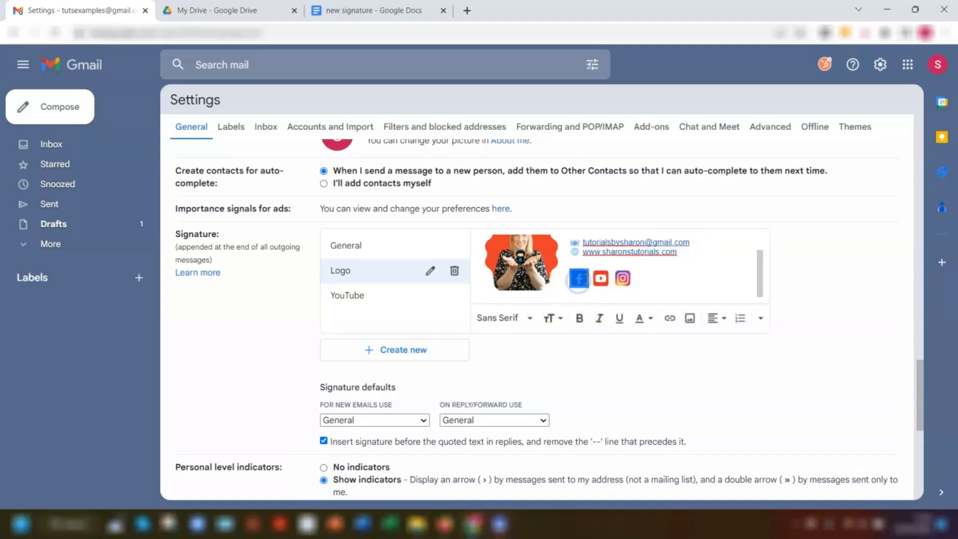
click(577, 278)
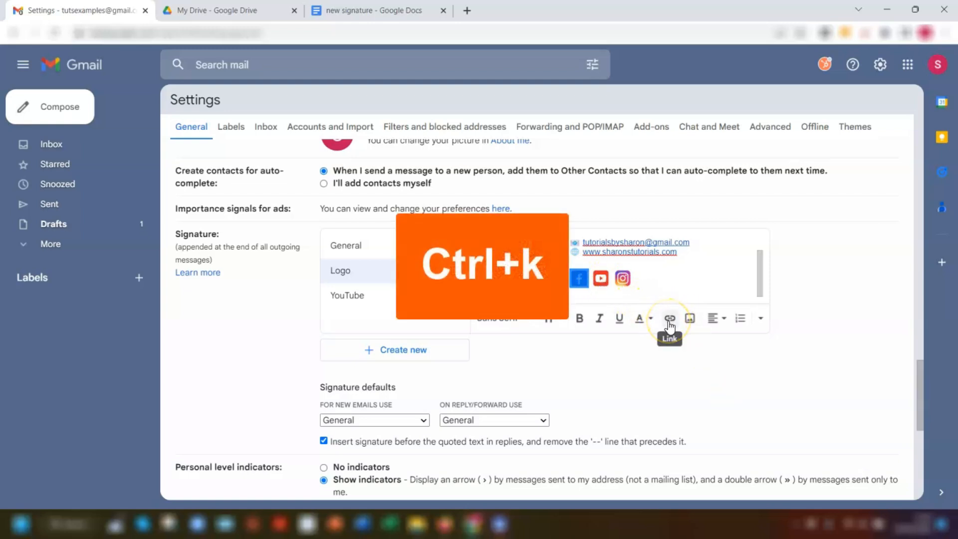
click(669, 318)
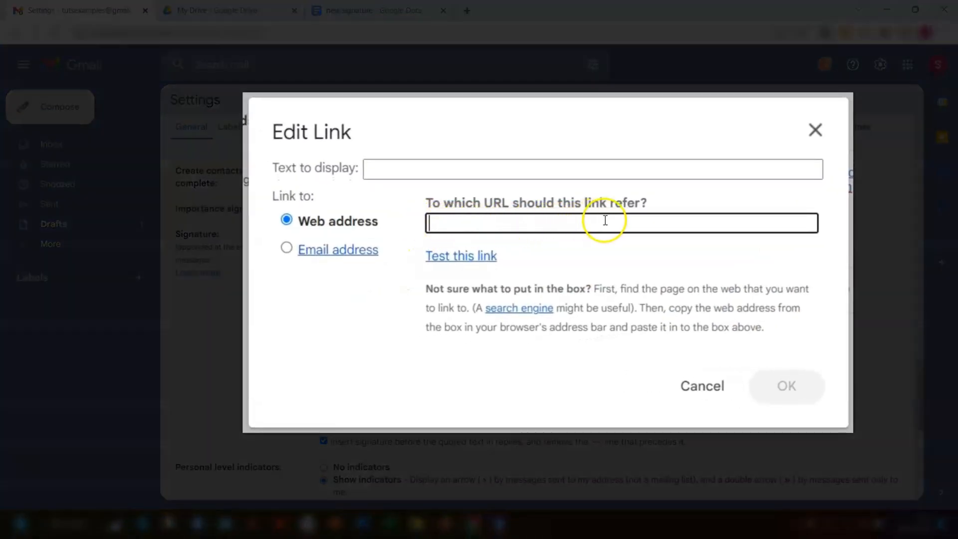
text(https://www.facebook.com/sharonstutorials/)
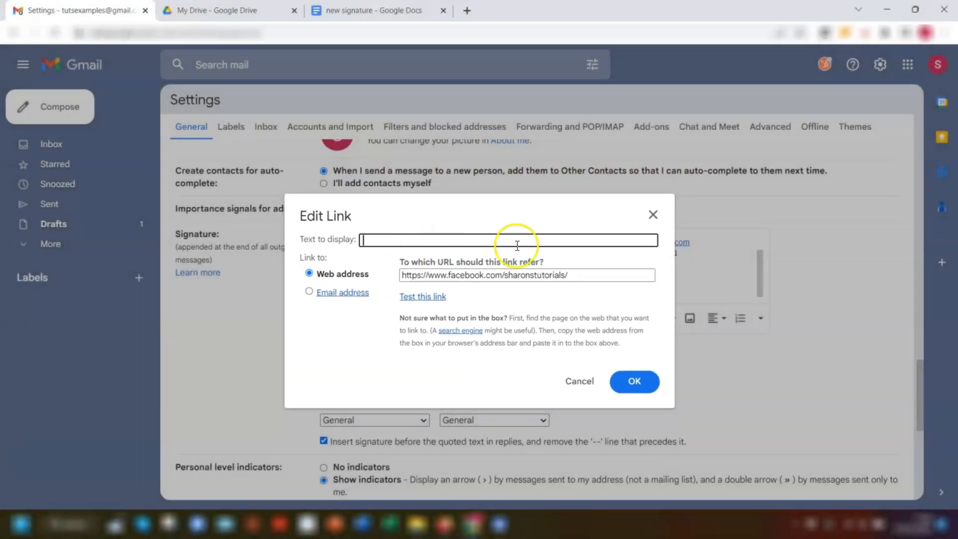
click(634, 382)
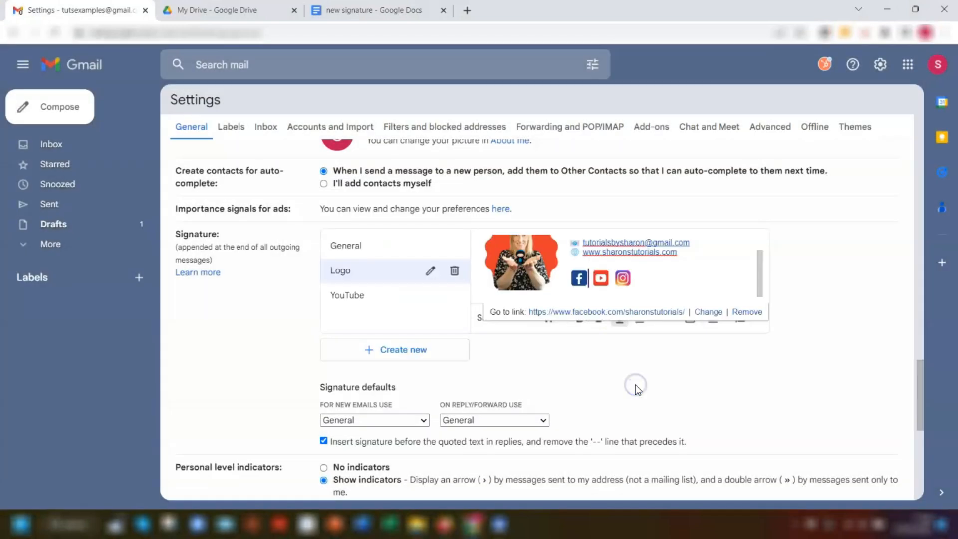
click(600, 278)
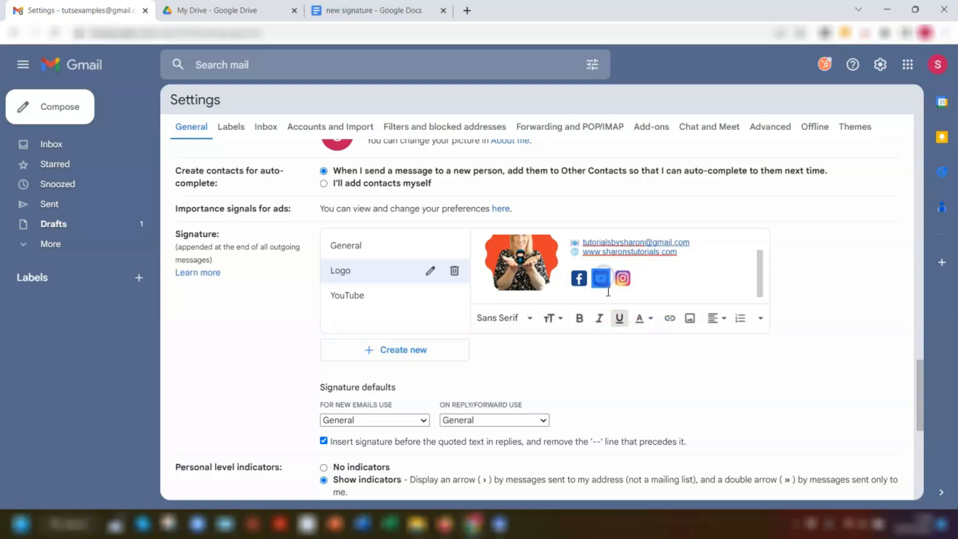
mouse_move(670, 319)
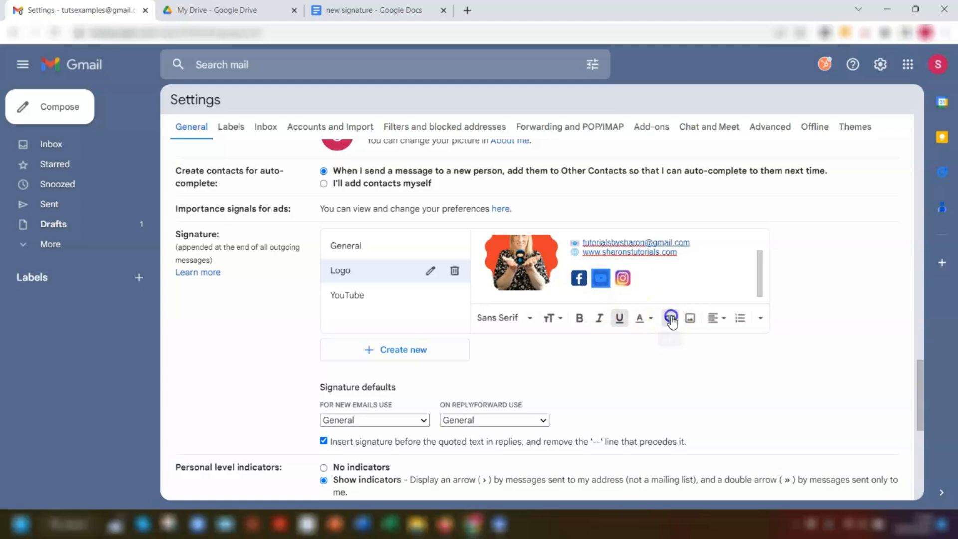
Add links to the YouTube and Instagram icons and verify both links
click(671, 318)
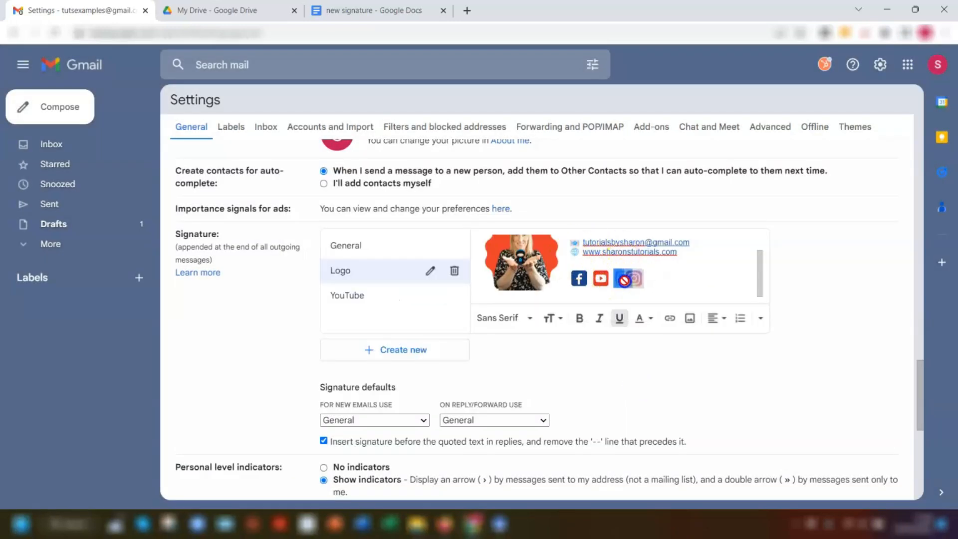
click(671, 318)
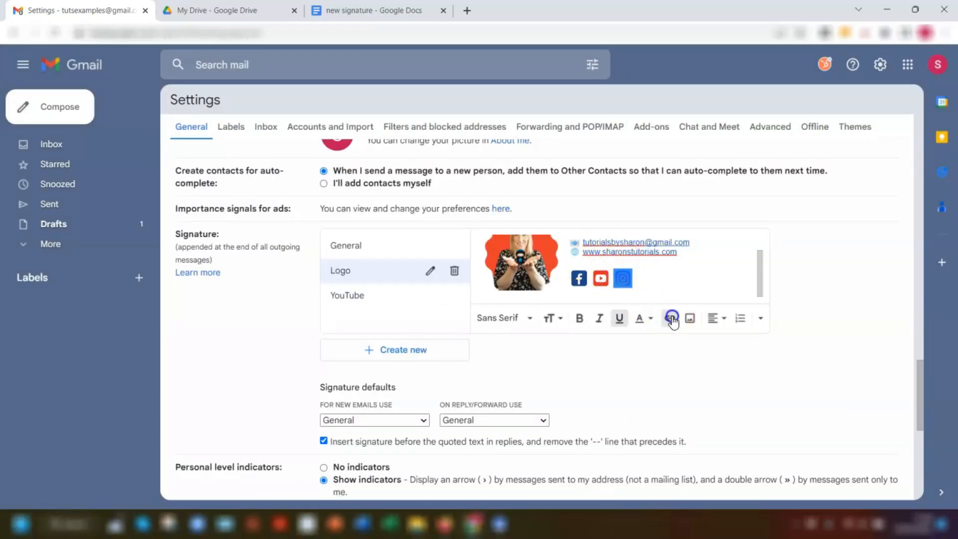
click(623, 278)
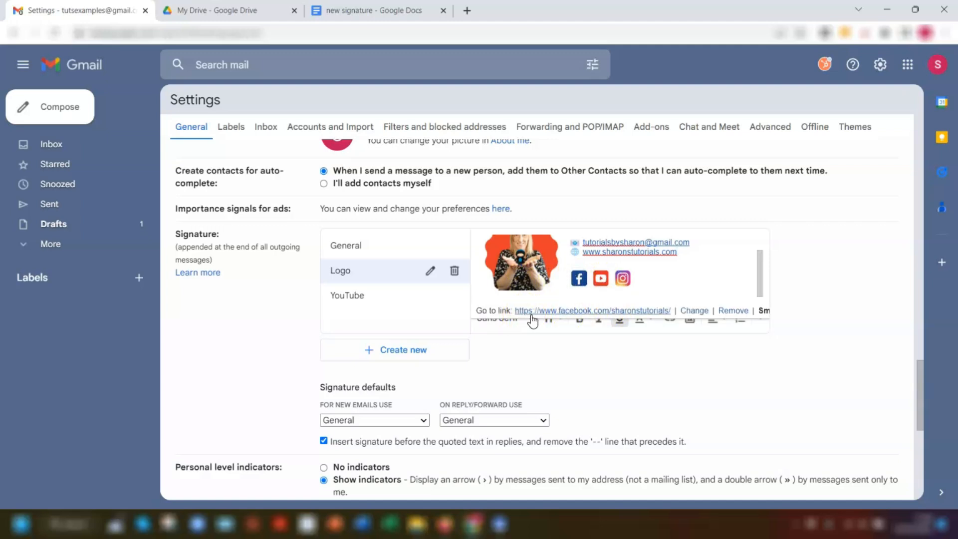
click(600, 279)
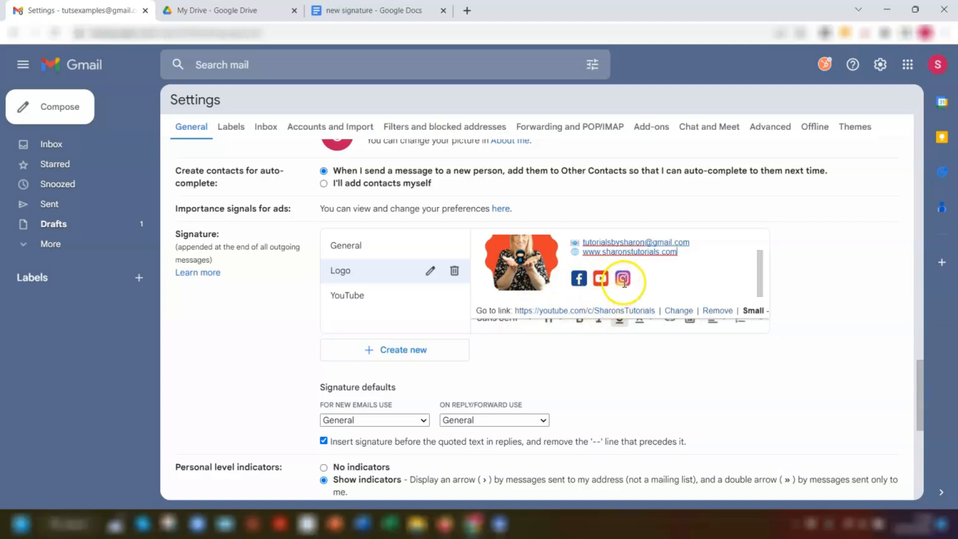
click(623, 278)
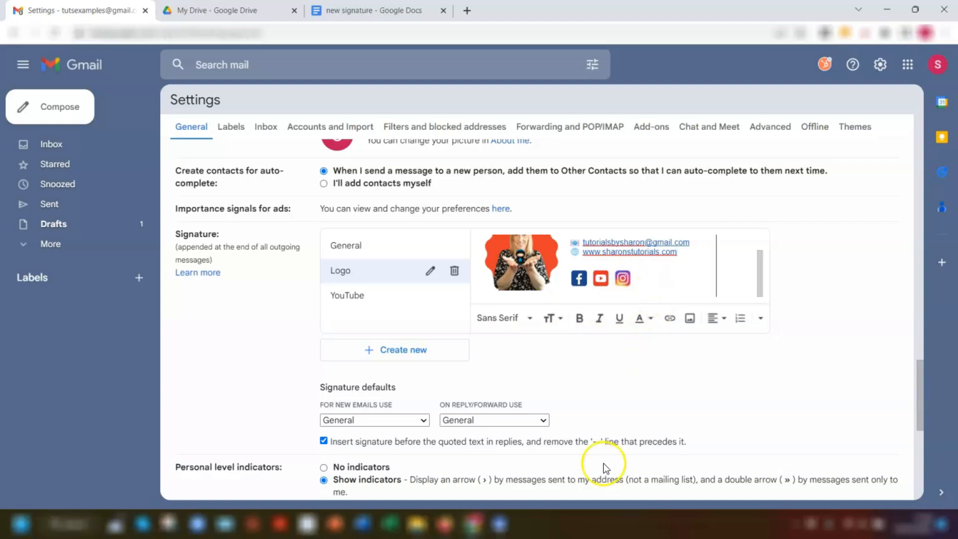
Make Logo the default signature for new emails and replies, and save the settings
scroll(down, 3)
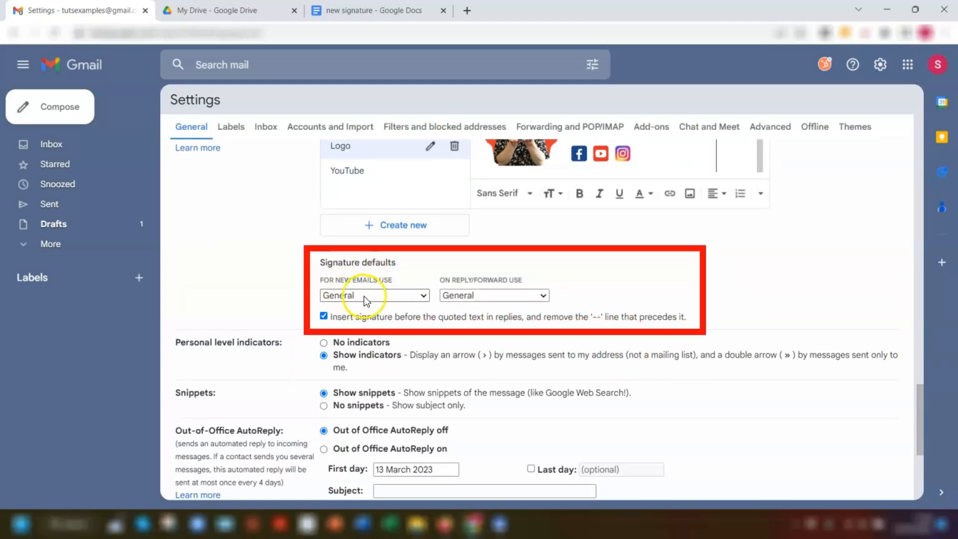
click(373, 295)
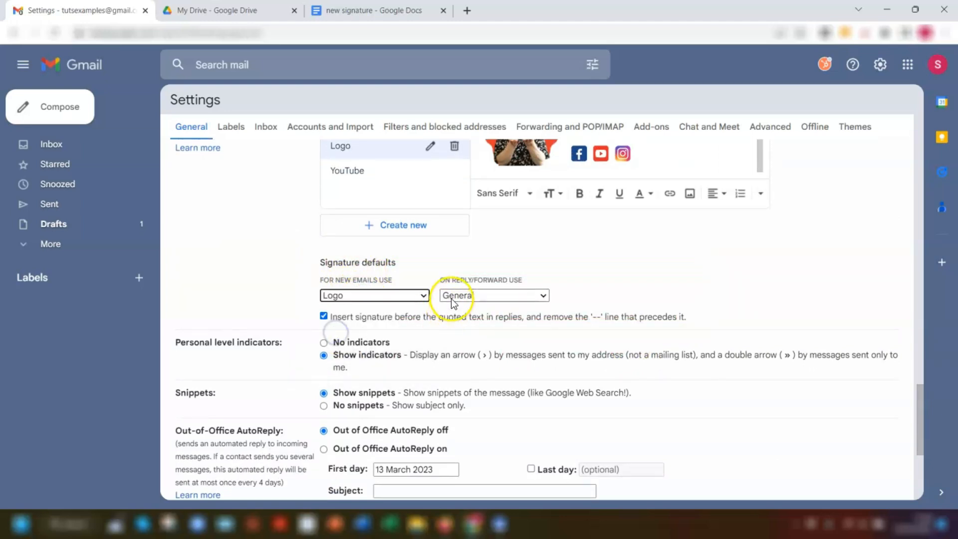
click(494, 295)
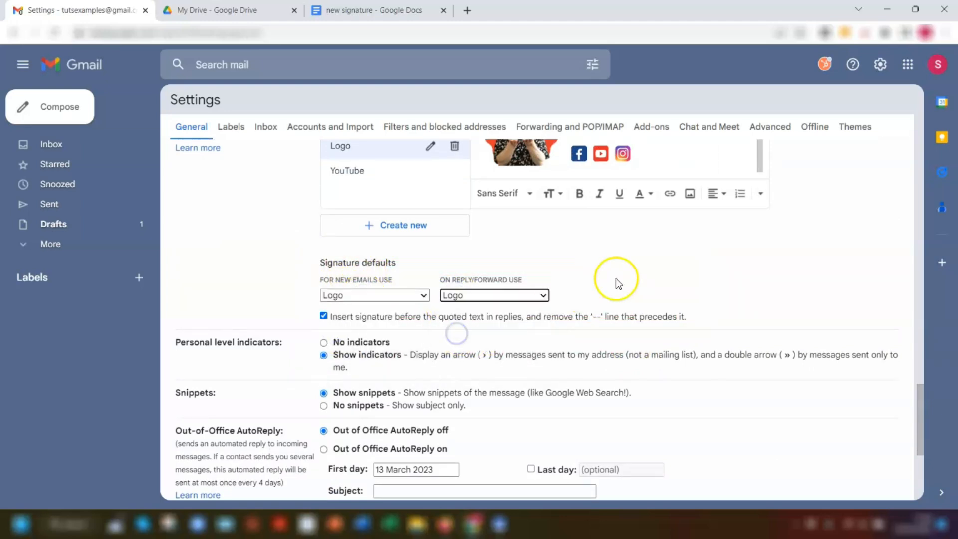
scroll(down, 3)
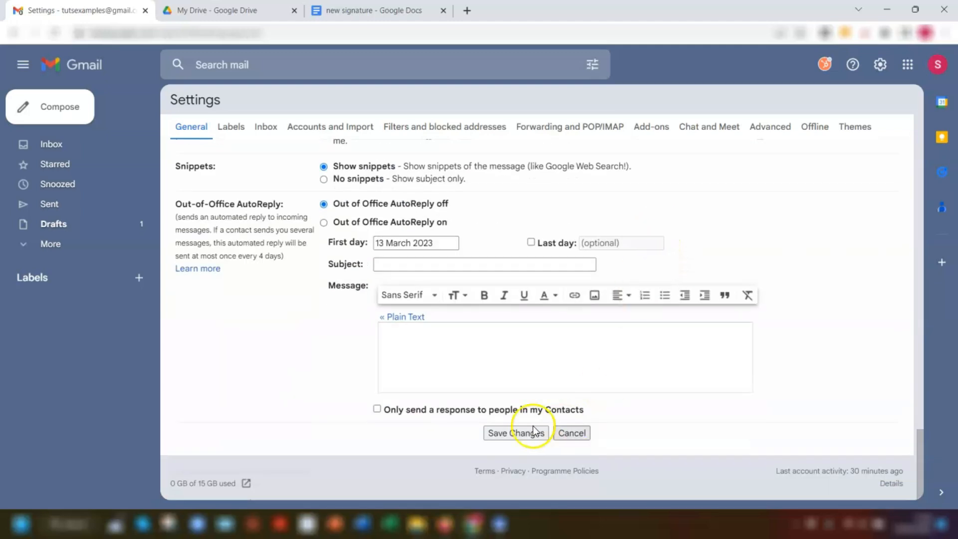
click(515, 433)
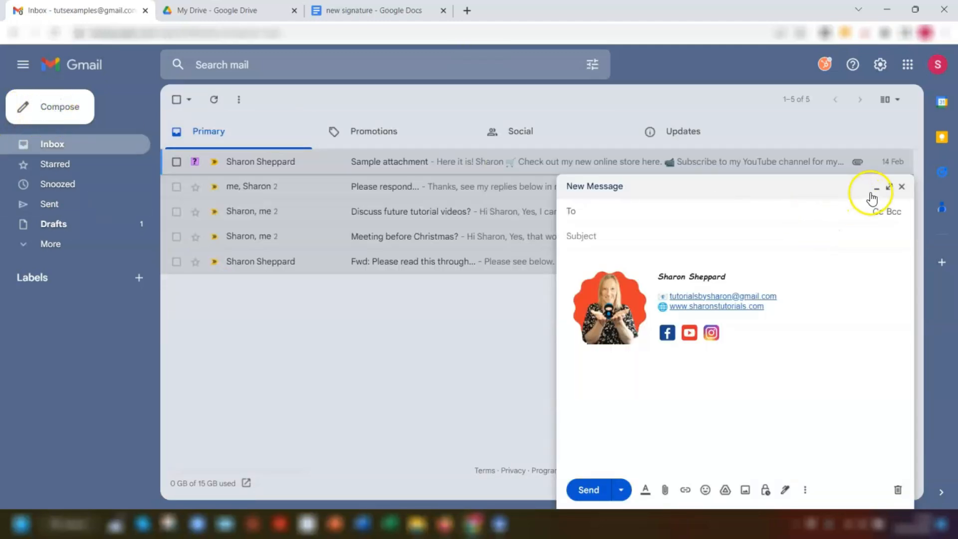
Inspect the signature in a maximised draft, then reply to the Sample attachment email
click(888, 186)
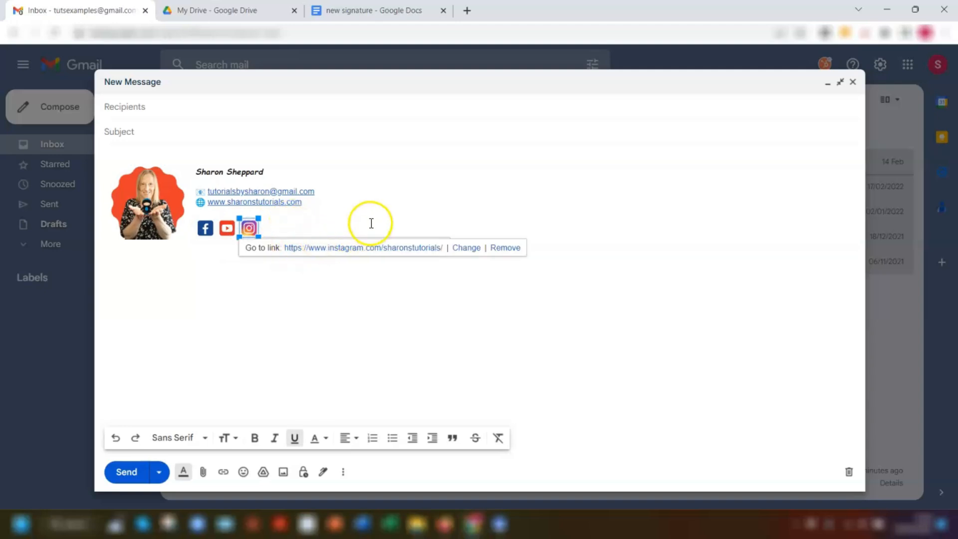
click(853, 81)
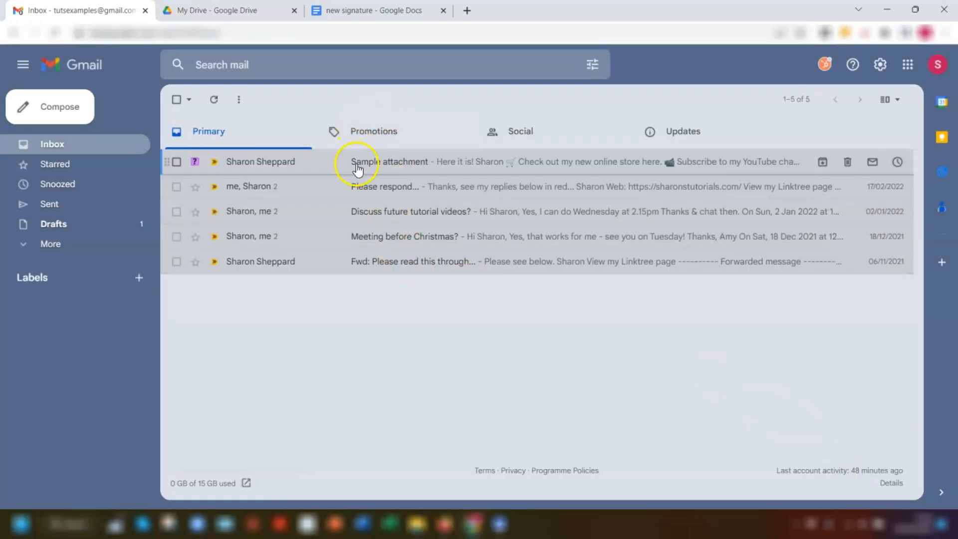
click(392, 161)
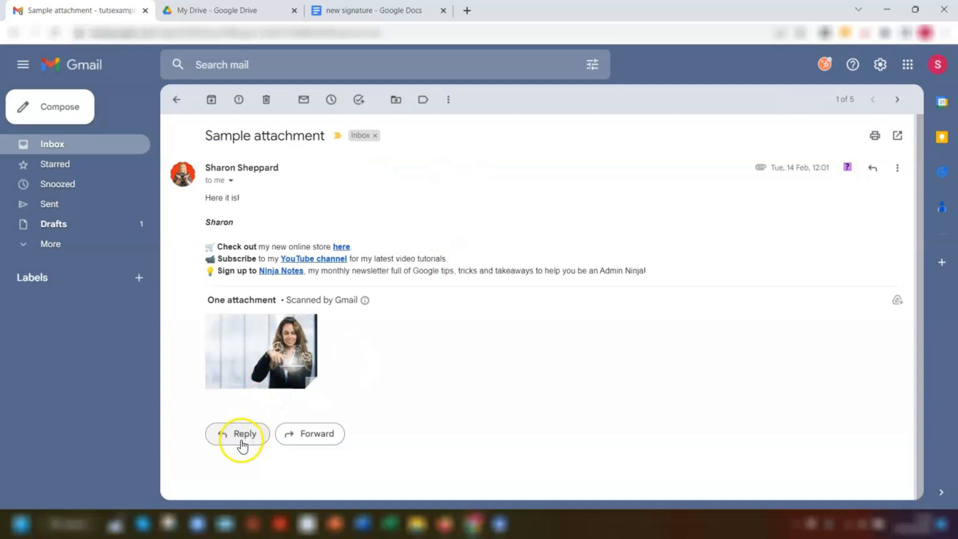
click(237, 434)
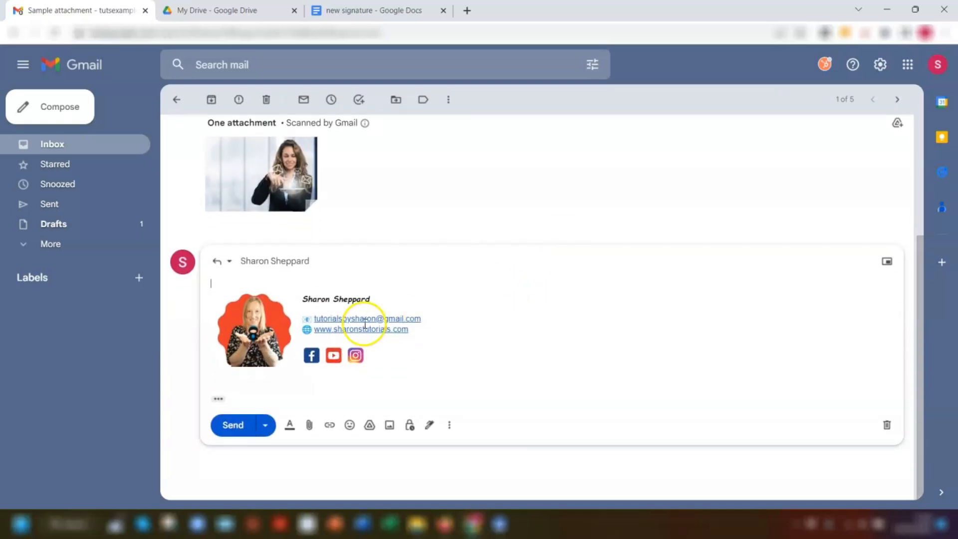